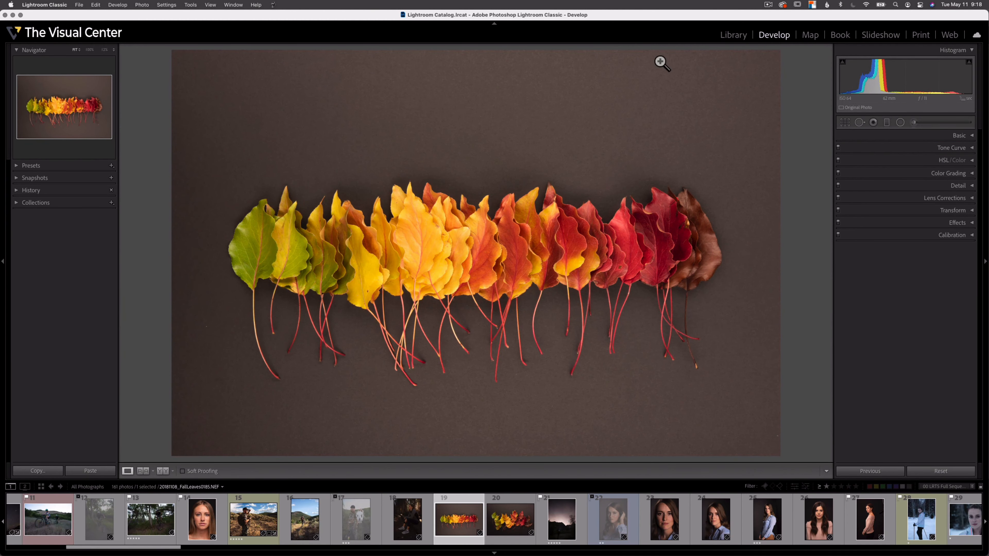
pyautogui.moveTo(128, 178)
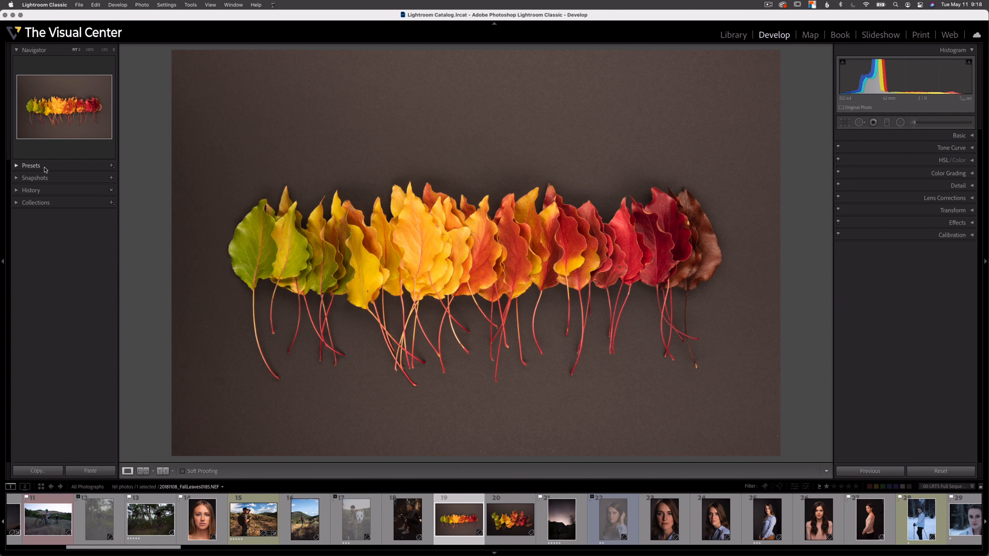
# - Expand the Presets panel and the Color group, previewing several of its presets
pyautogui.click(31, 166)
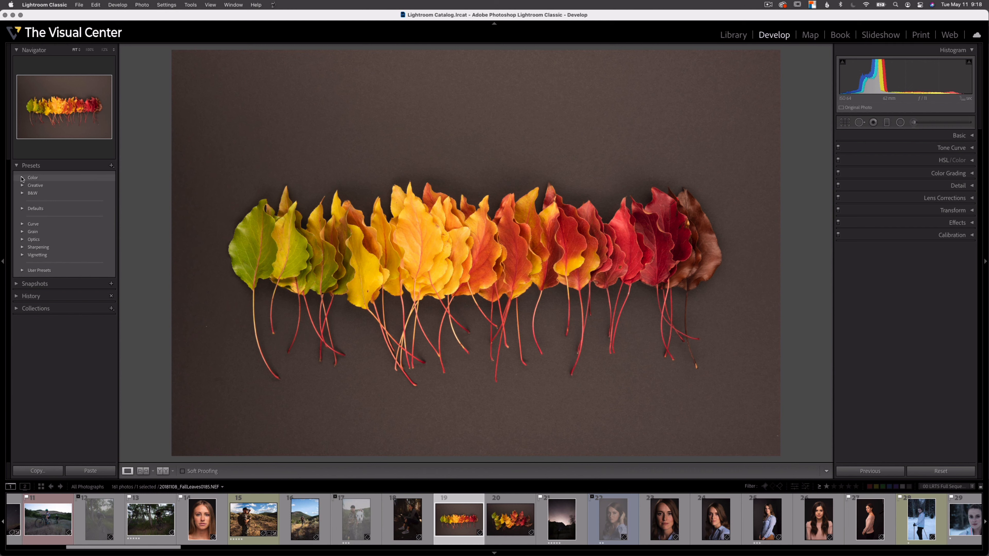
pyautogui.click(22, 177)
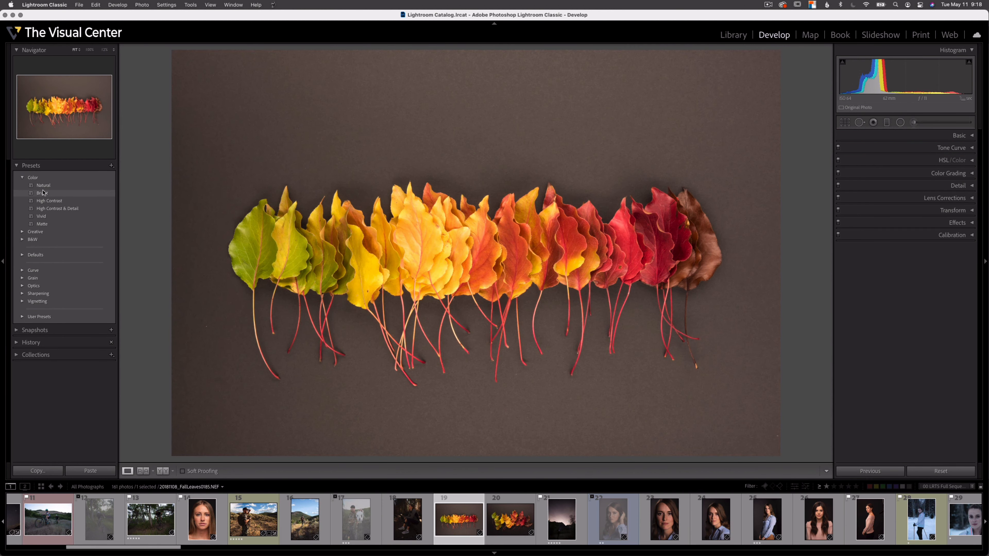
pyautogui.click(49, 200)
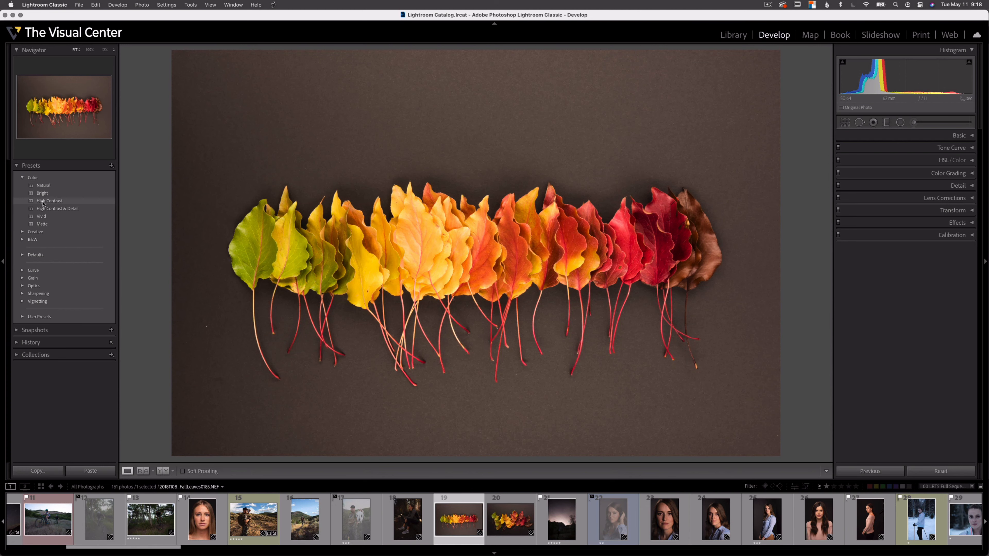
pyautogui.click(41, 216)
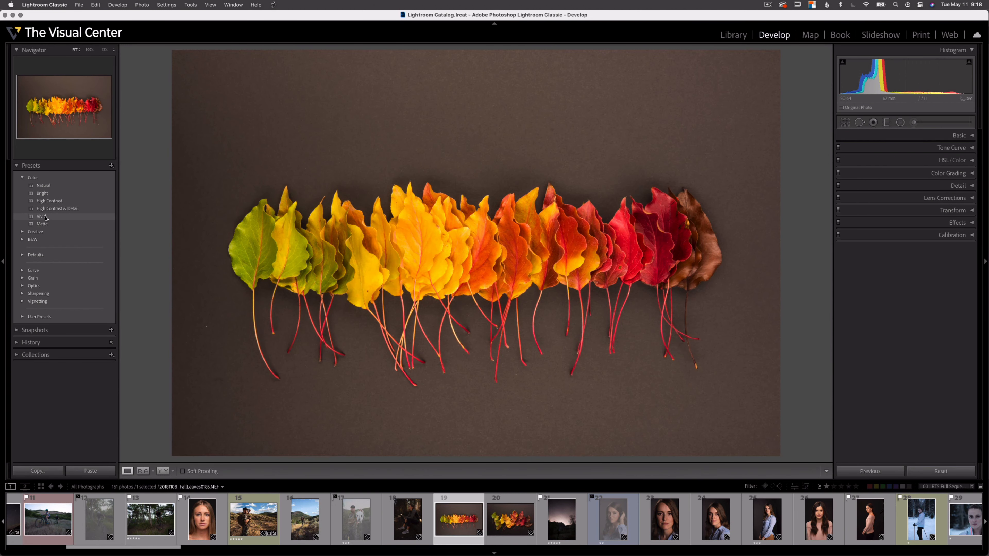
pyautogui.click(42, 224)
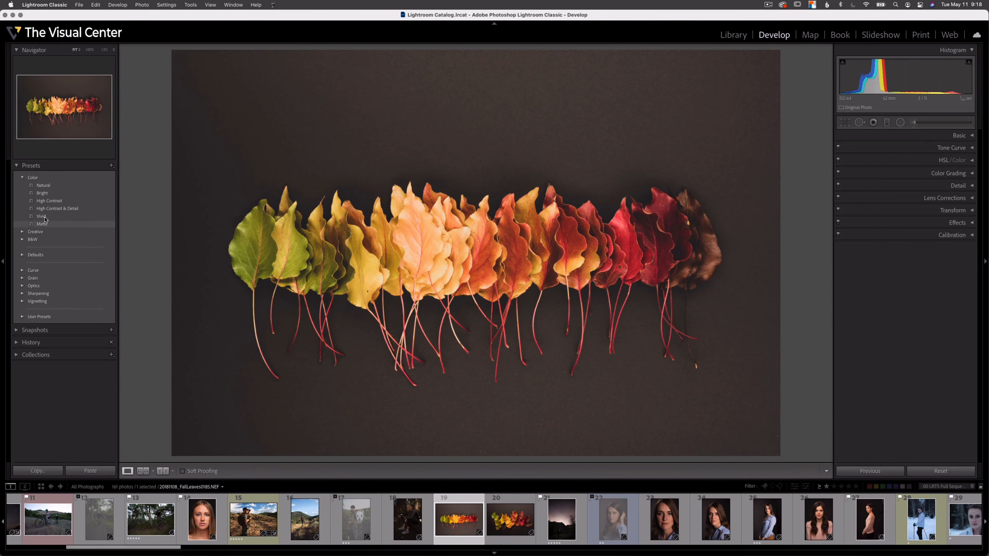
pyautogui.click(23, 239)
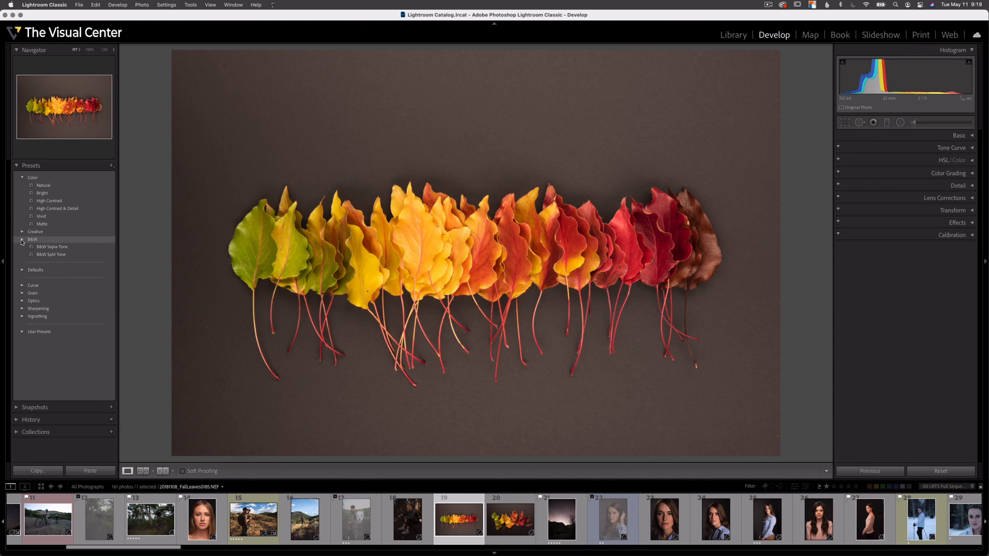
# - Expand the B&W group, preview its presets and apply B&W Flat to the leaves photo
pyautogui.click(23, 239)
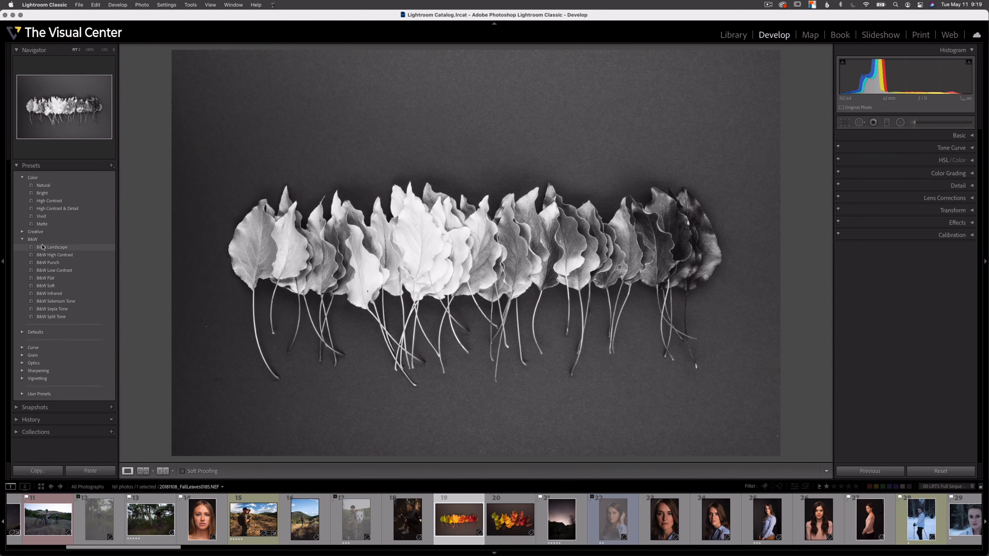
pyautogui.click(48, 262)
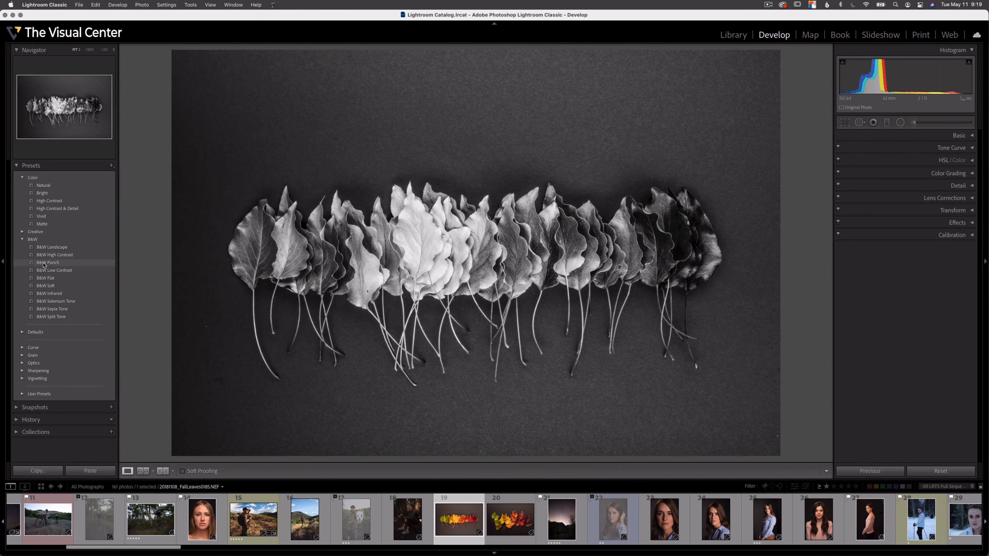
pyautogui.click(45, 278)
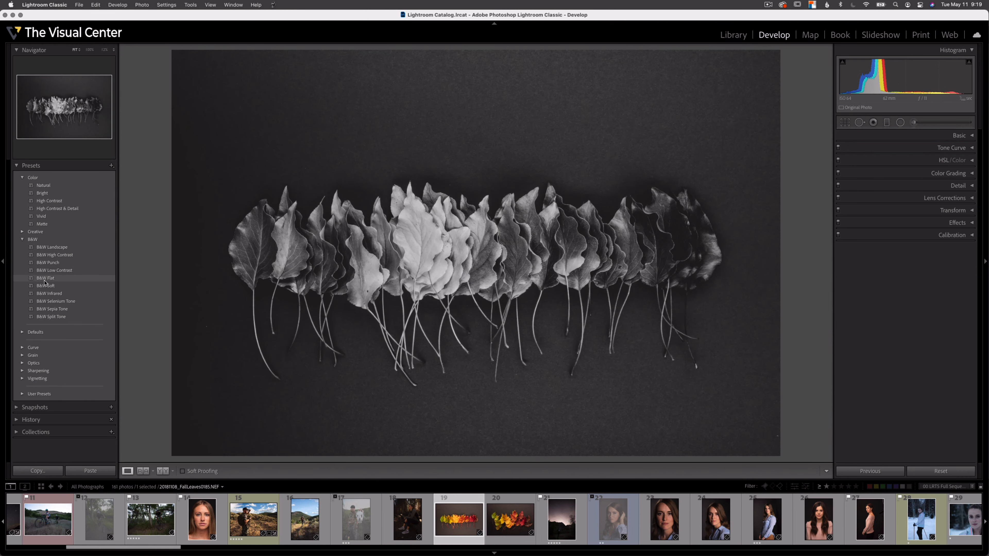
pyautogui.click(50, 293)
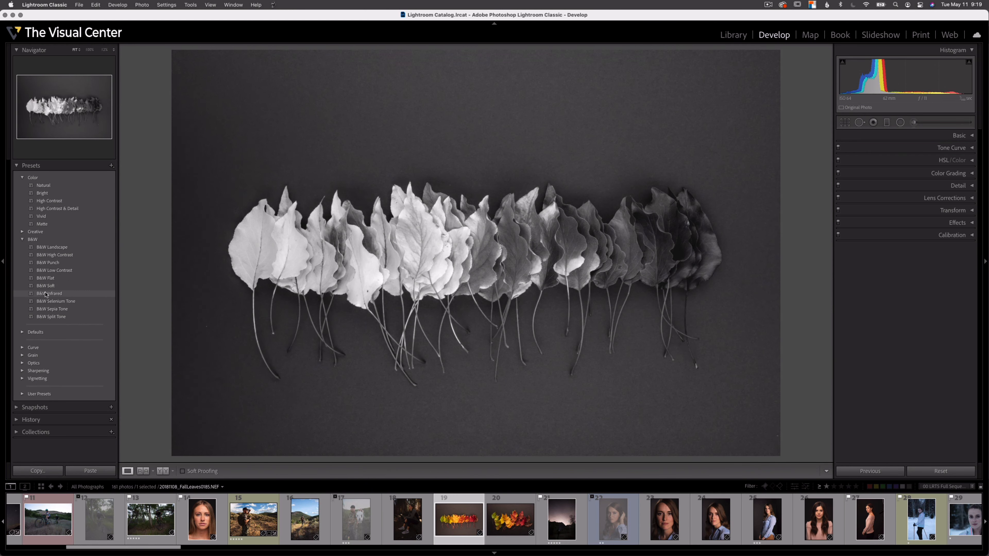
pyautogui.click(46, 278)
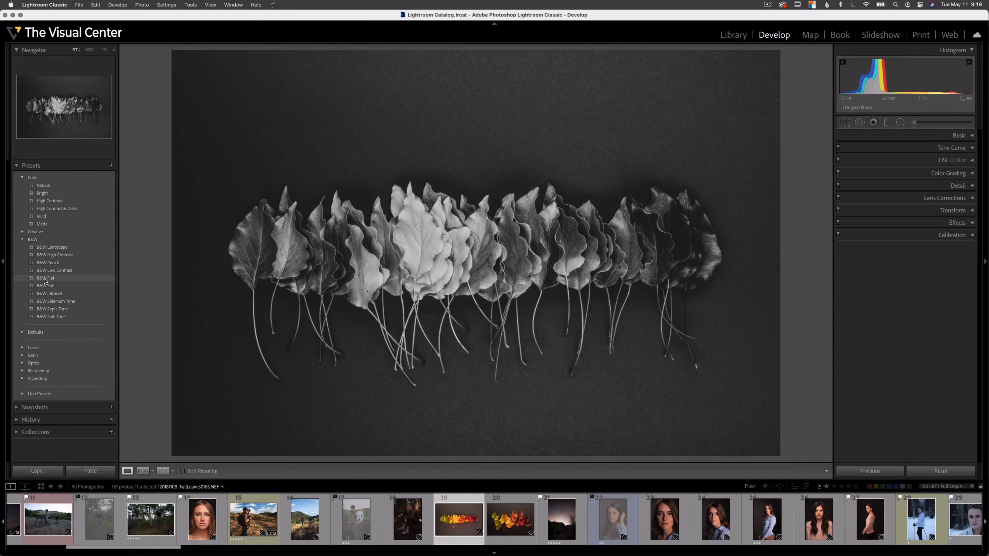
pyautogui.click(45, 278)
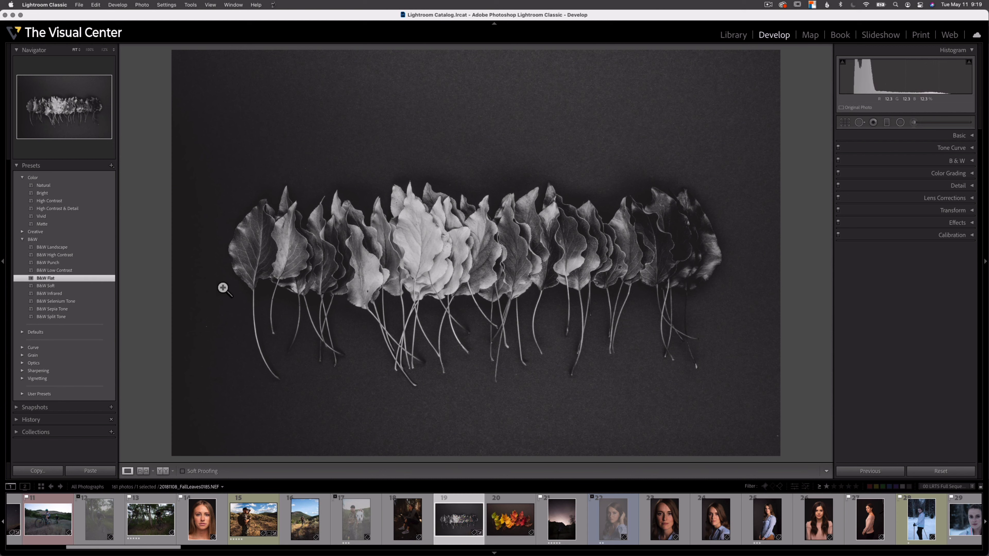
pyautogui.moveTo(474, 388)
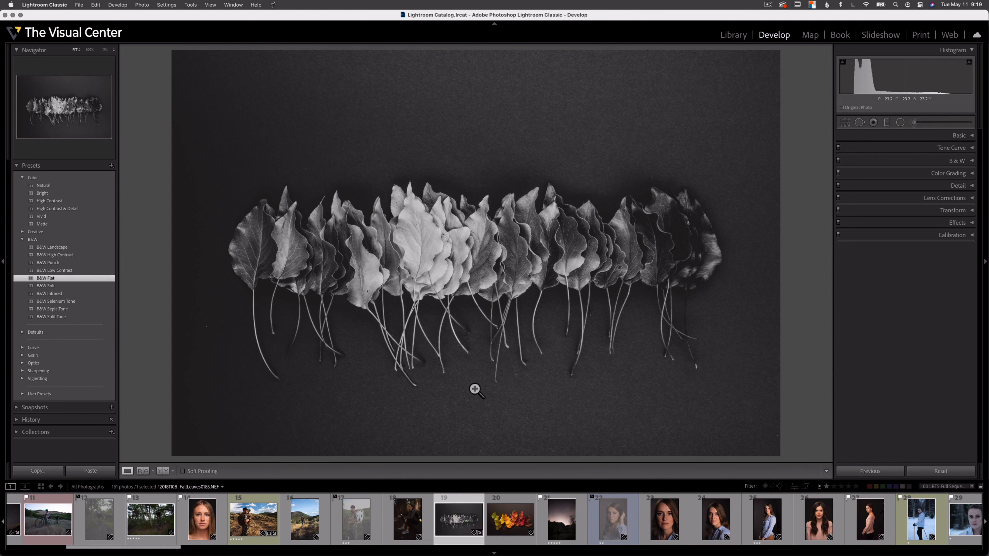
pyautogui.moveTo(758, 271)
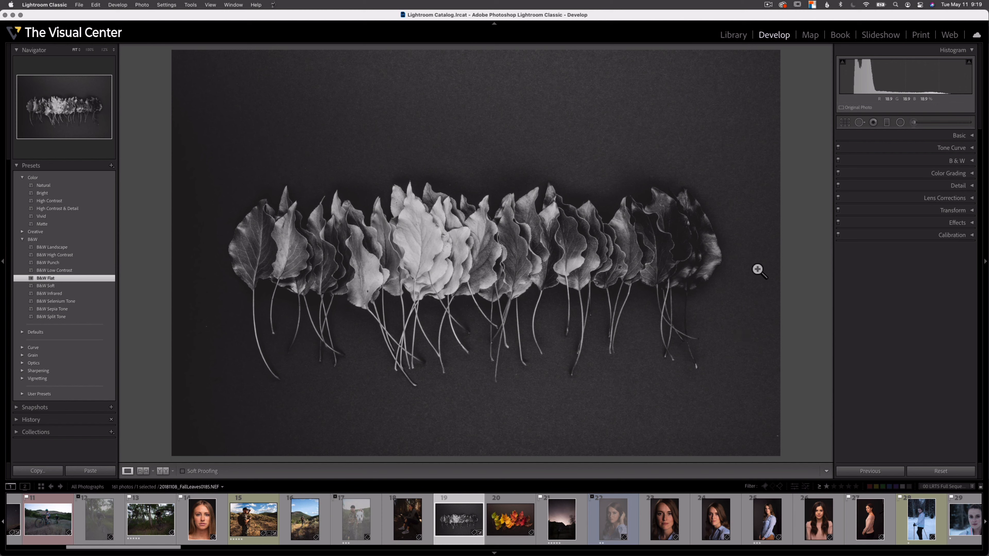
# - Expand the Basic panel to show the preset's tone and presence settings
pyautogui.click(959, 135)
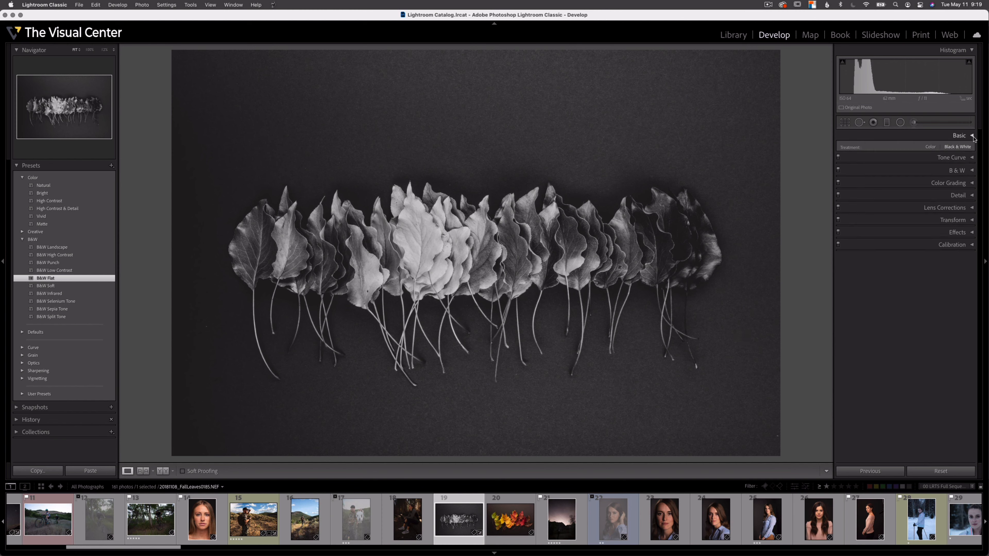
pyautogui.click(959, 136)
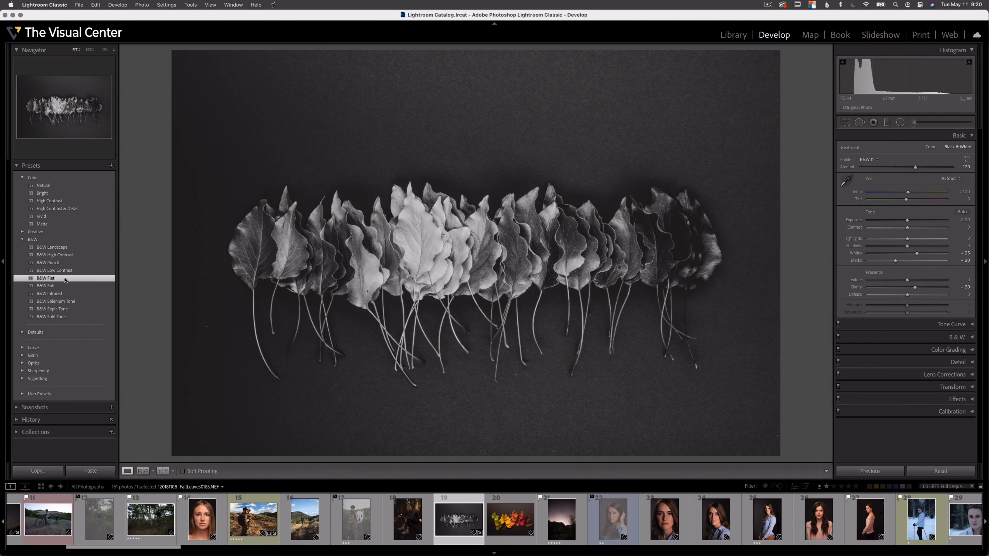
pyautogui.moveTo(143, 301)
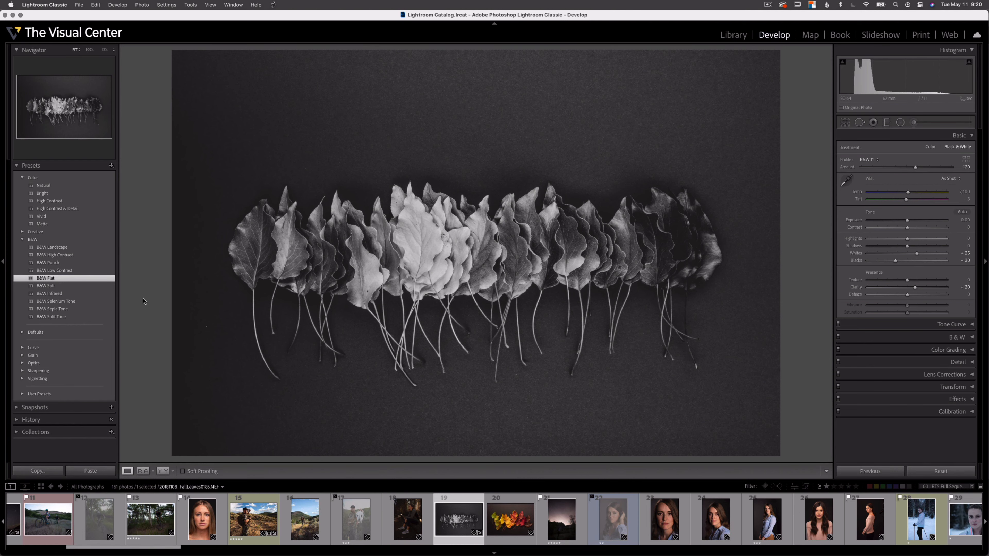
# - Select the second autumn leaves photo in the filmstrip and apply the B&W Flat preset
pyautogui.click(509, 518)
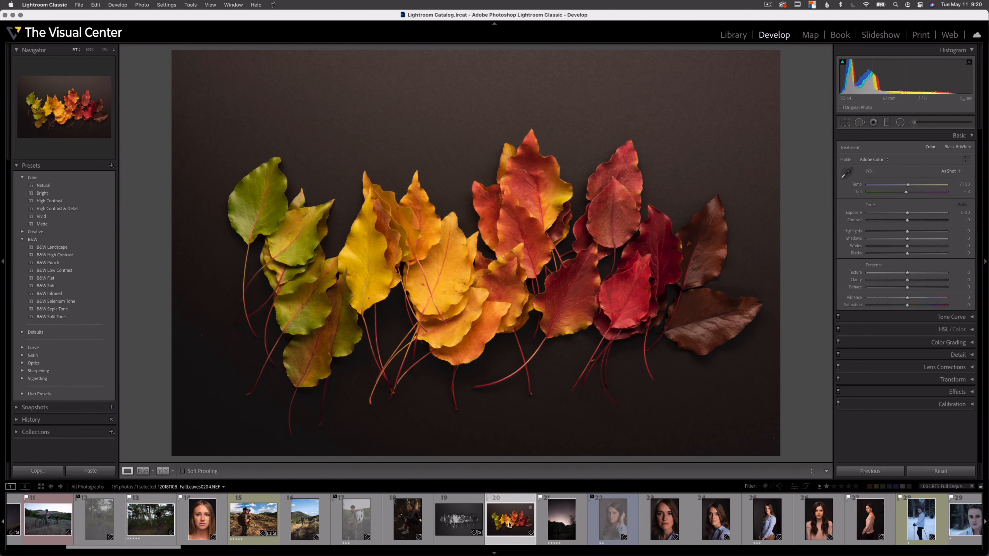
pyautogui.click(45, 278)
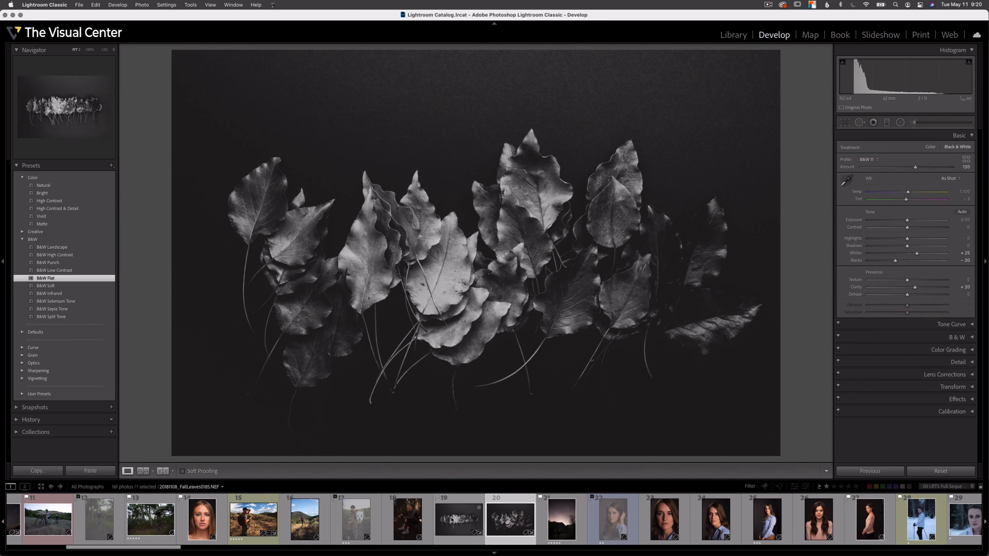
pyautogui.click(509, 519)
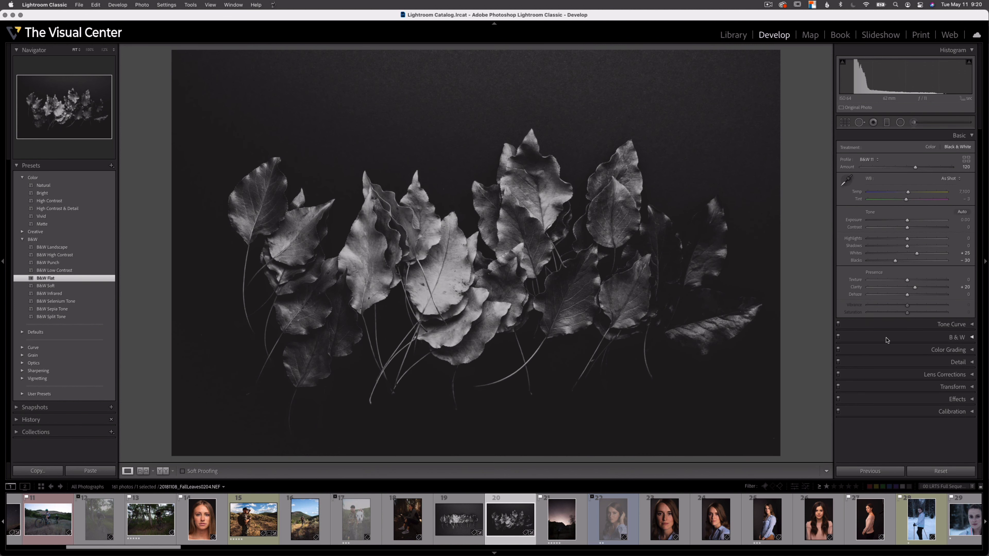
pyautogui.moveTo(63, 281)
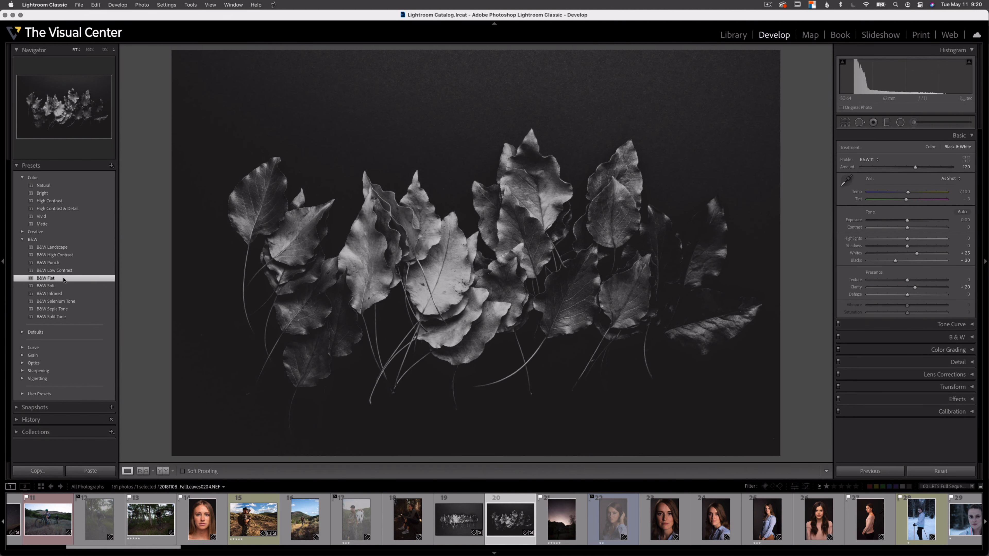
pyautogui.moveTo(449, 411)
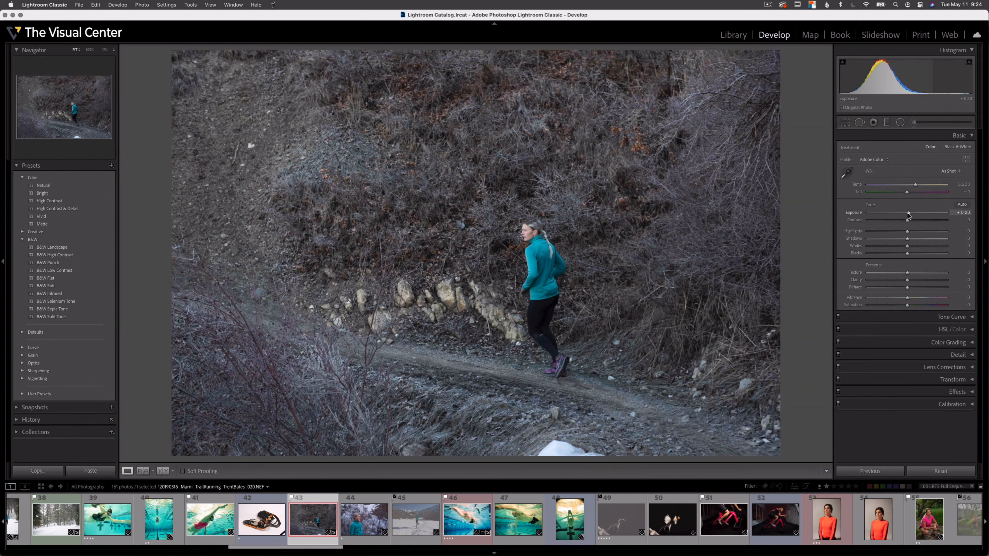
# - Raise Exposure, Contrast, Texture, Clarity and Vibrance and warm the Temp slider on the trail runner photo
pyautogui.moveTo(914, 219); pyautogui.dragTo(921, 219)
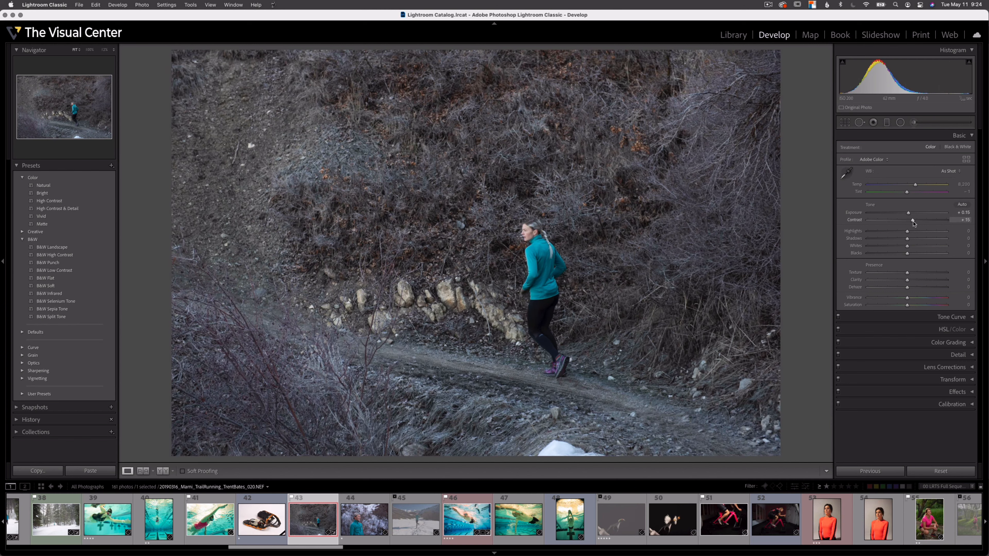
pyautogui.moveTo(912, 219); pyautogui.dragTo(907, 276)
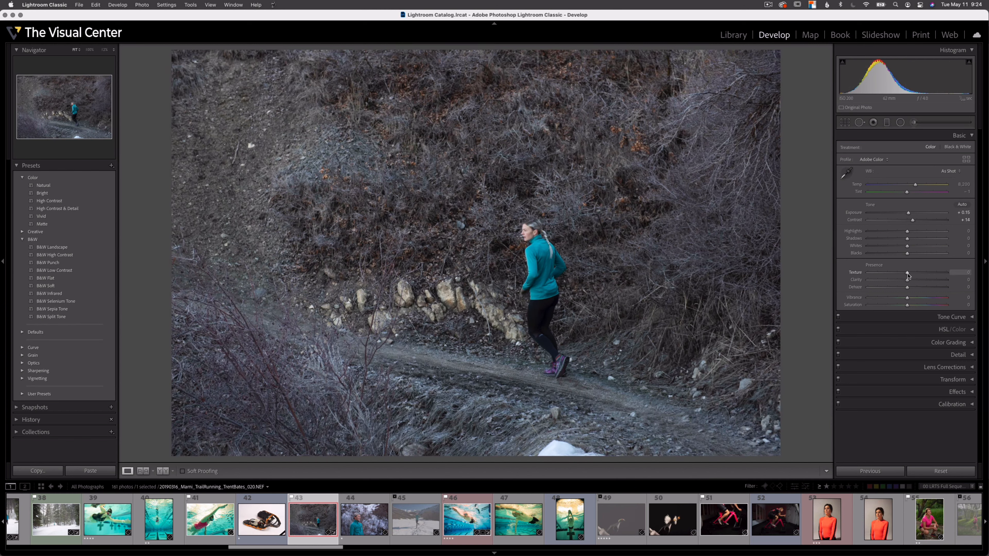
pyautogui.moveTo(907, 271); pyautogui.dragTo(927, 272)
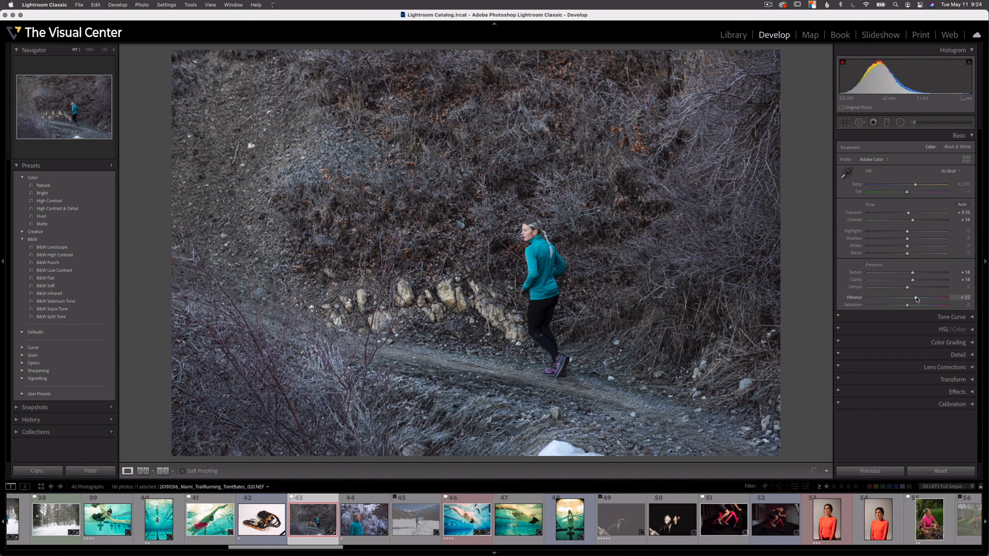
pyautogui.moveTo(917, 298); pyautogui.dragTo(939, 297)
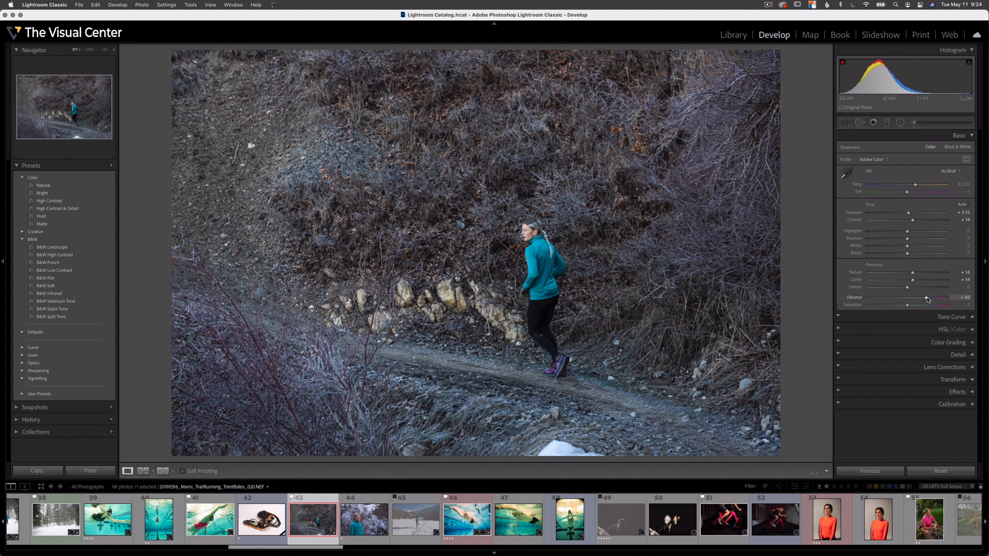
pyautogui.moveTo(934, 298); pyautogui.dragTo(946, 298)
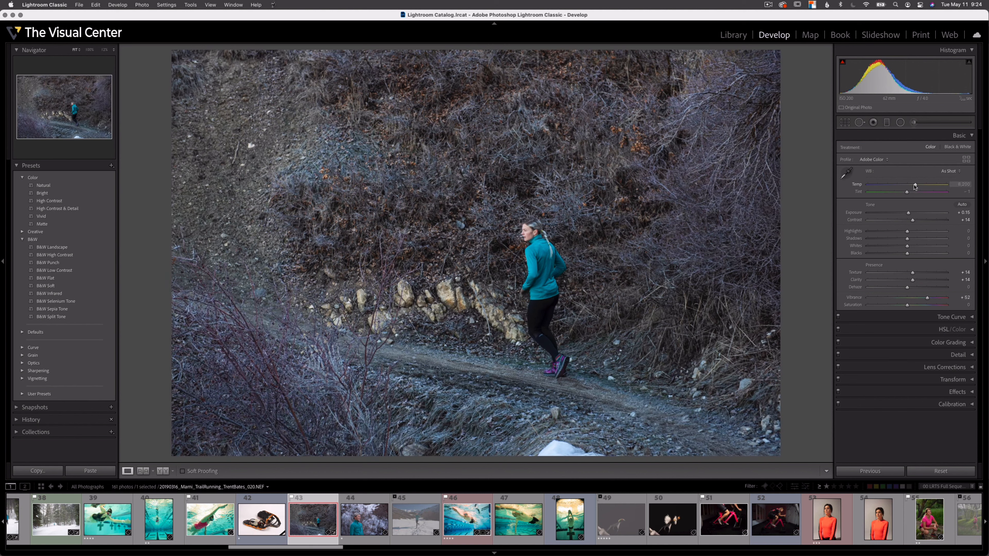
pyautogui.moveTo(903, 187); pyautogui.dragTo(916, 187)
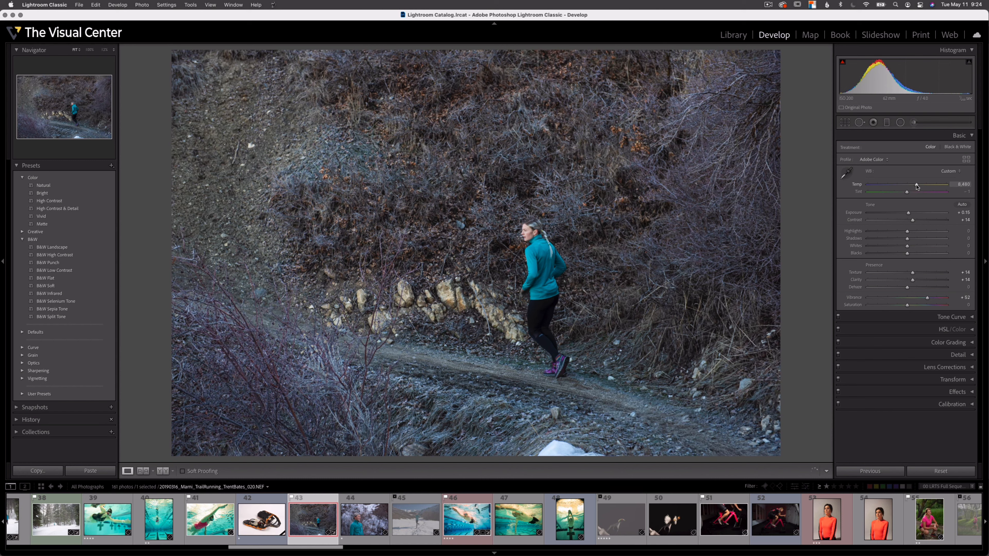
pyautogui.moveTo(917, 187); pyautogui.dragTo(919, 187)
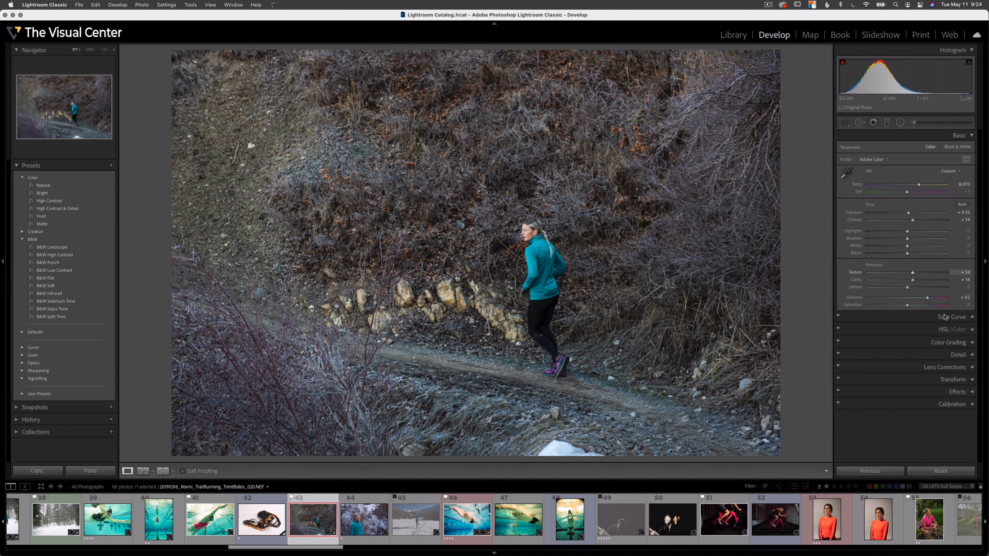
pyautogui.click(949, 334)
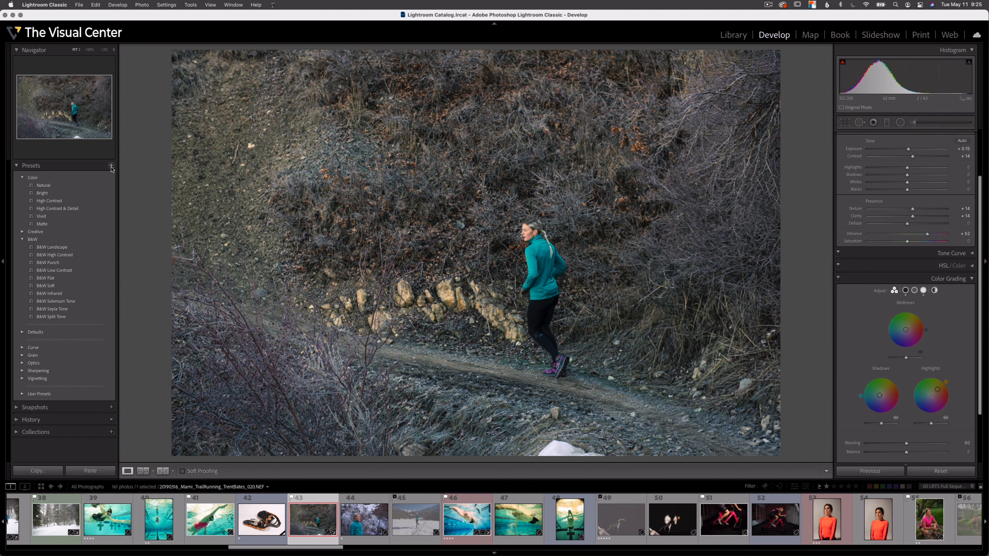
# - Start a new develop preset from the current settings and name it '1st Edit'
pyautogui.click(111, 166)
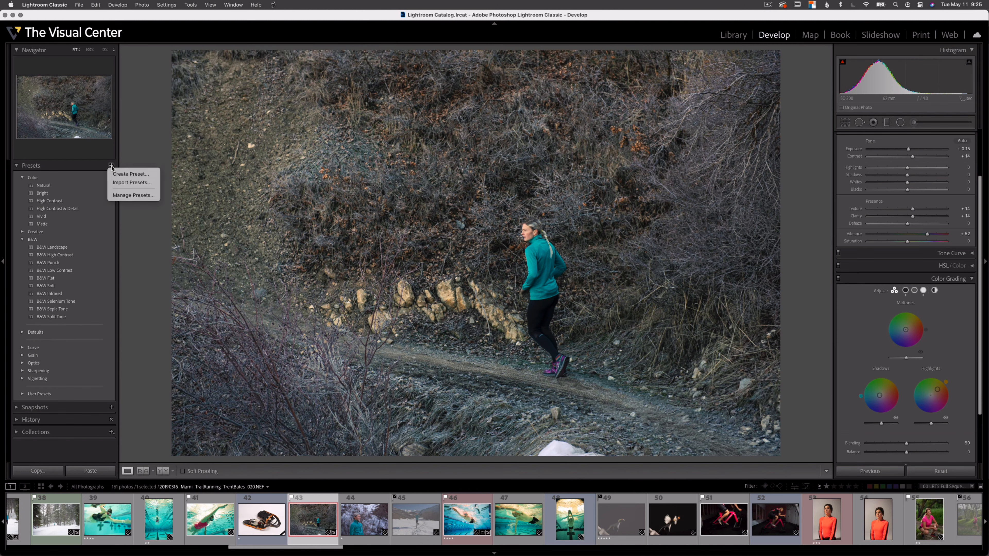
pyautogui.click(129, 174)
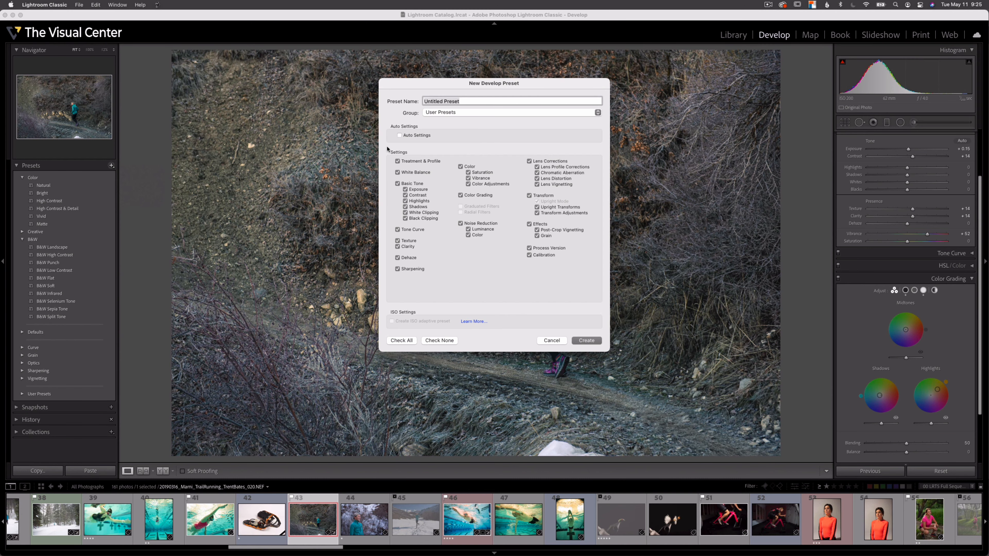
pyautogui.moveTo(553, 148)
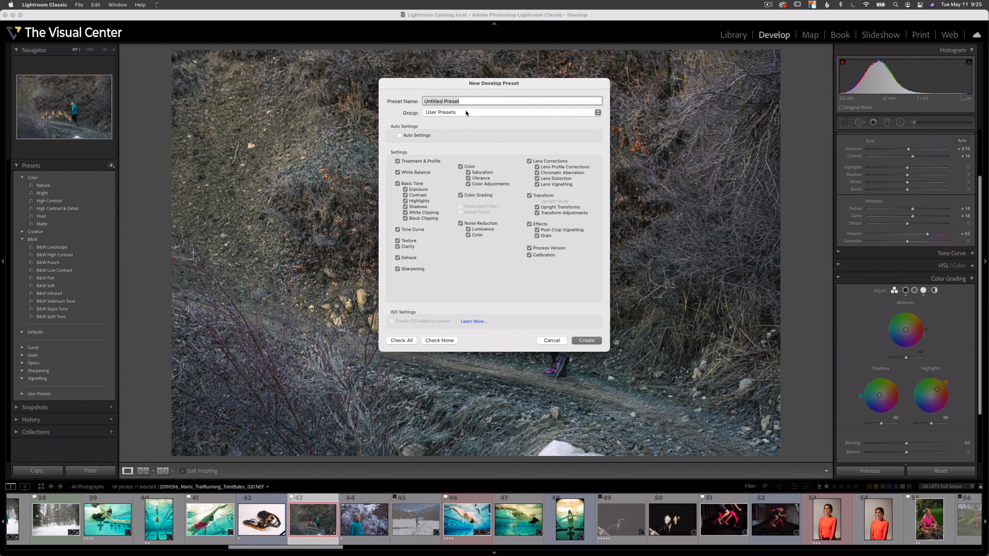
pyautogui.click(511, 101)
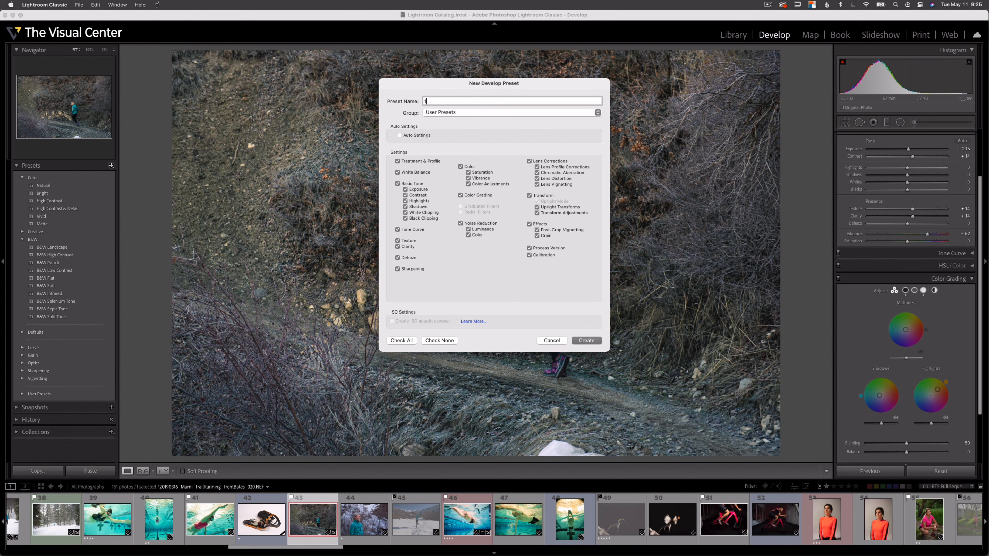
pyautogui.write('1st Edit')
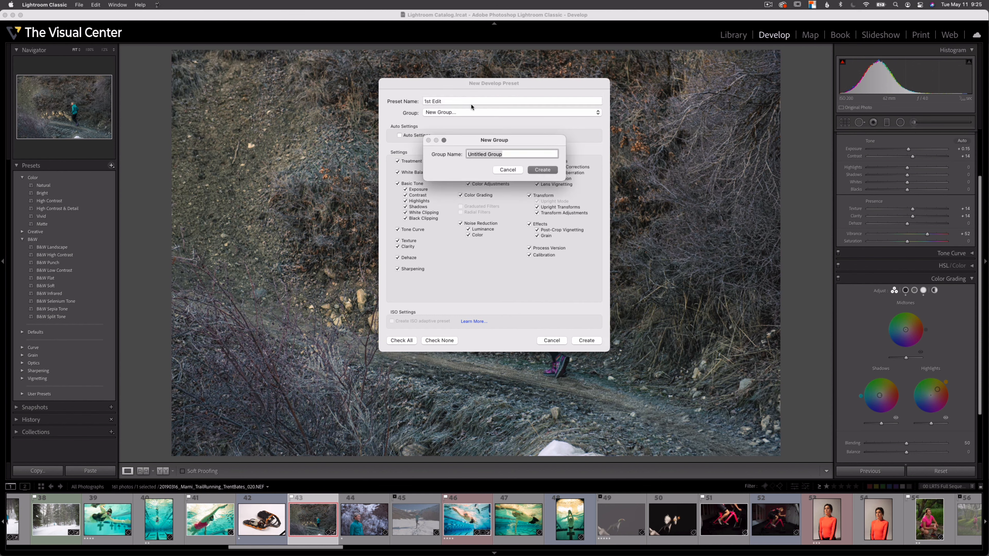
# - Place the preset in a new group named 'TVC', create it and expand the TVC group
pyautogui.write('TVC')
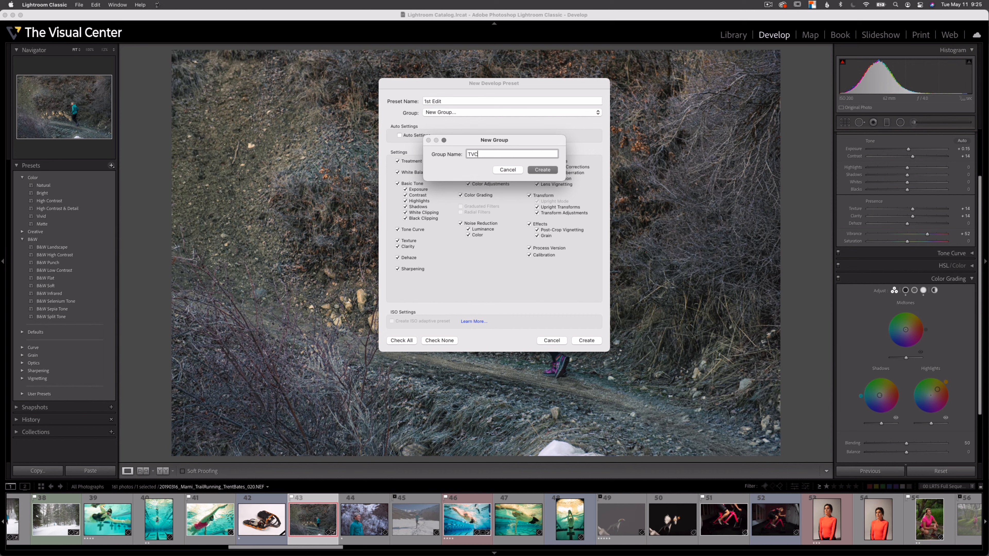
pyautogui.click(542, 170)
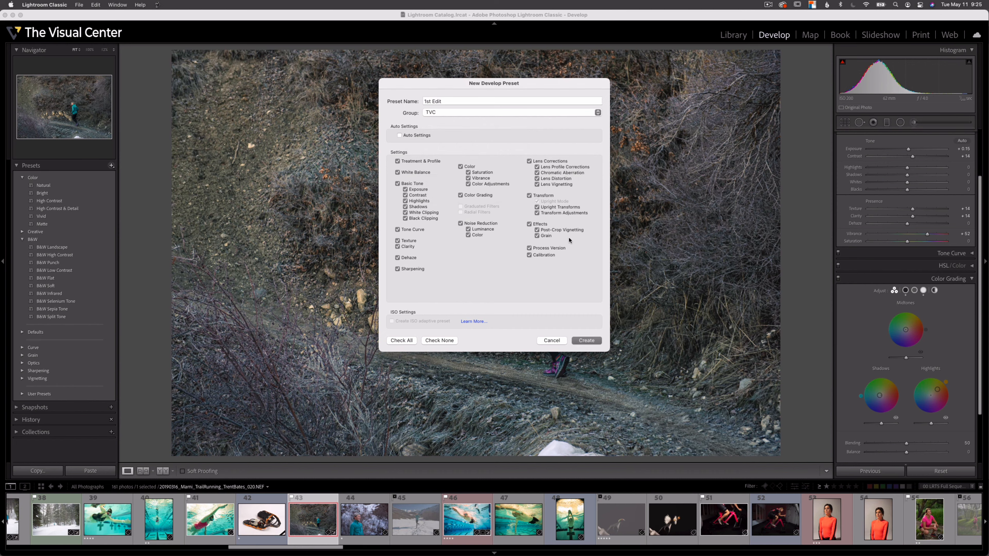
pyautogui.click(585, 340)
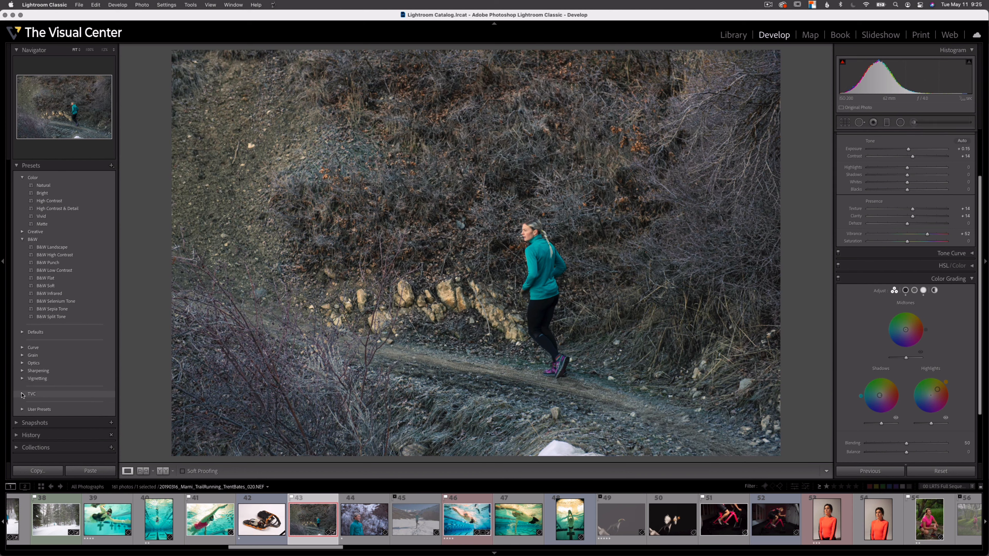
pyautogui.click(22, 393)
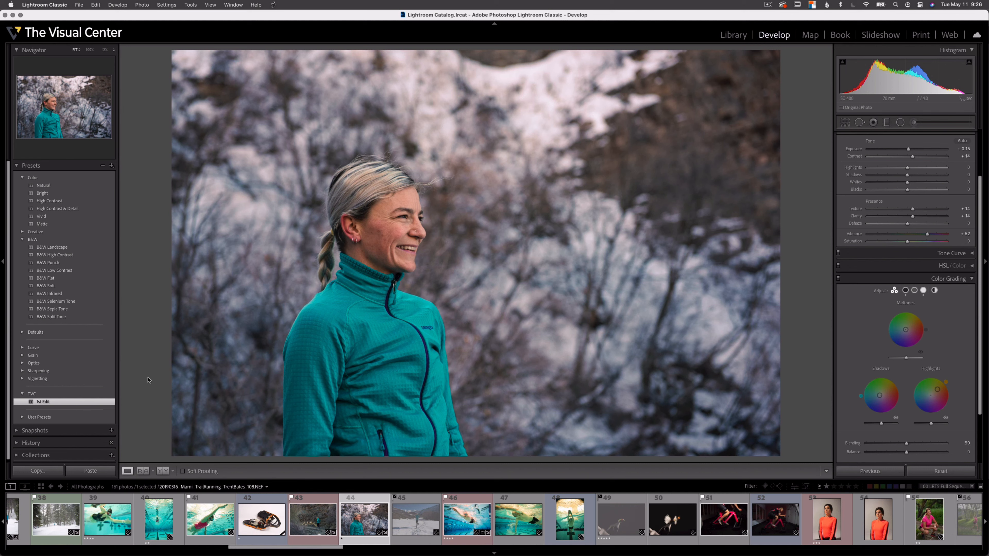
# - Select the smiling woman's portrait in the filmstrip
pyautogui.click(312, 518)
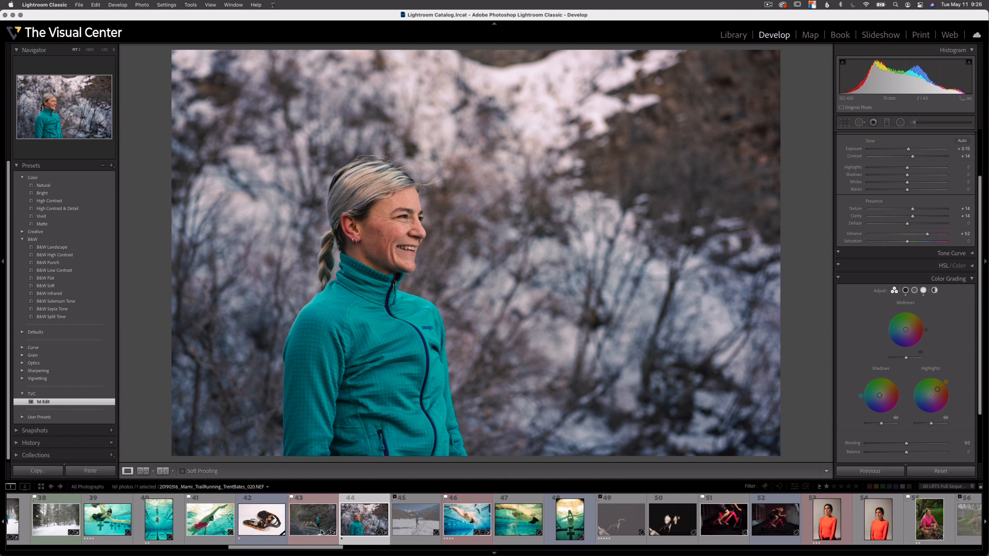
pyautogui.click(312, 519)
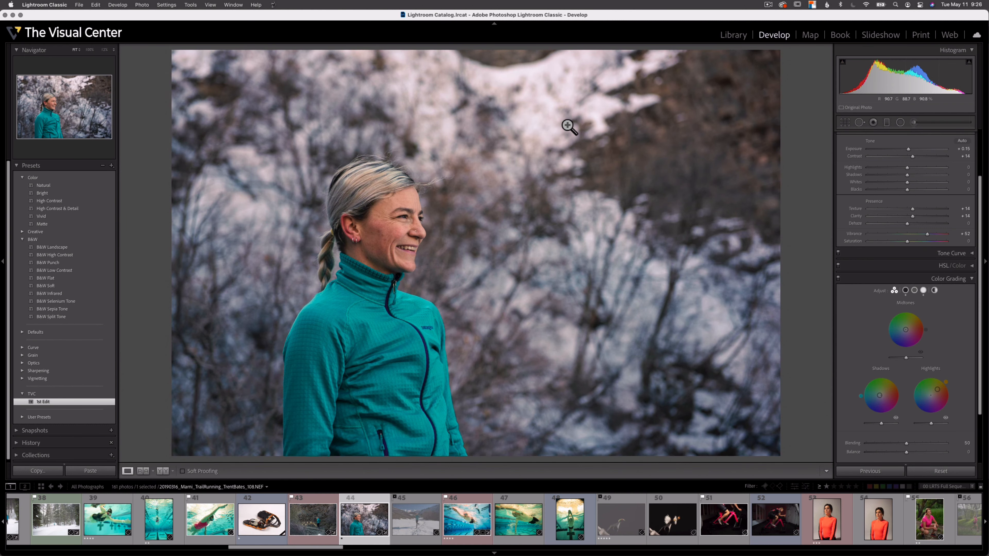
pyautogui.moveTo(585, 237)
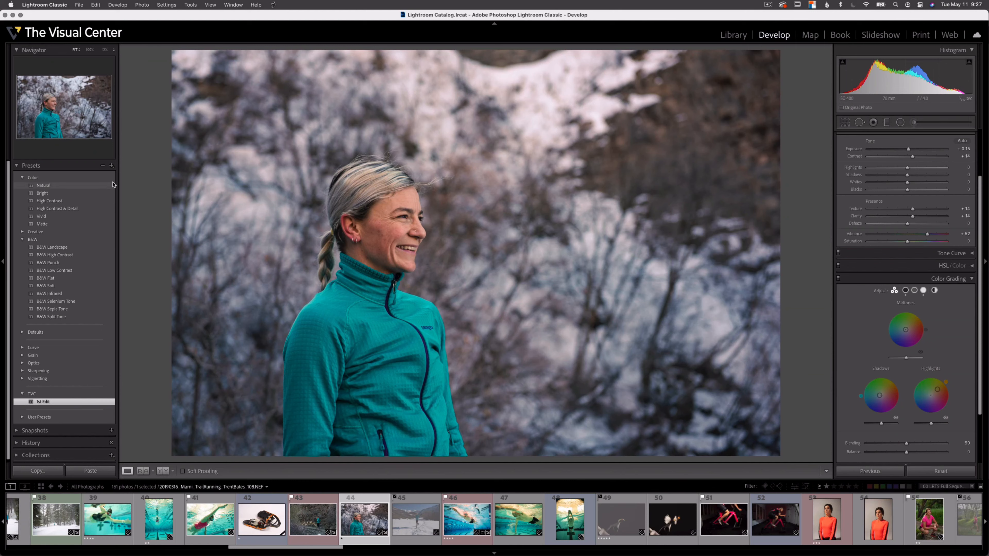
# - Open Create Preset and clear all settings from the preset's checklist
pyautogui.click(112, 165)
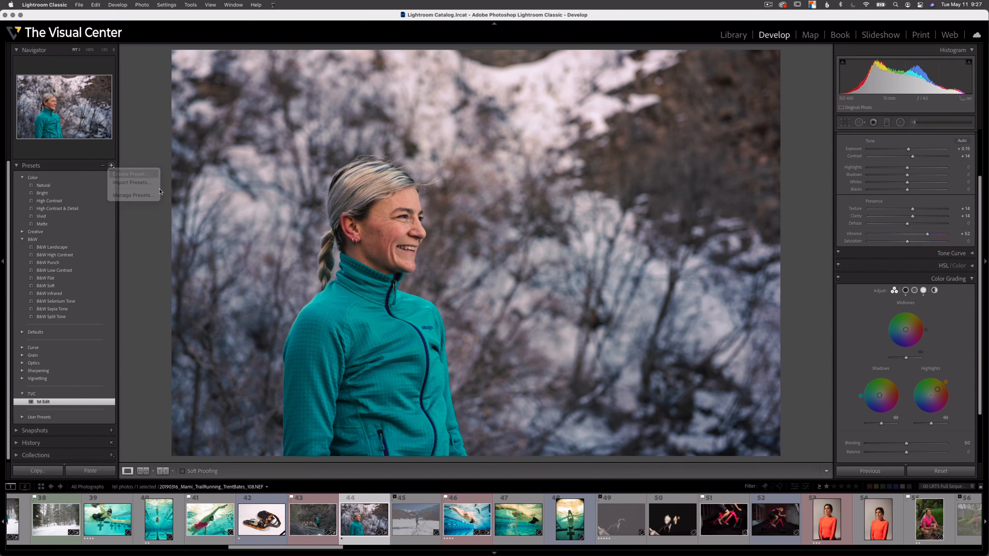
pyautogui.click(129, 174)
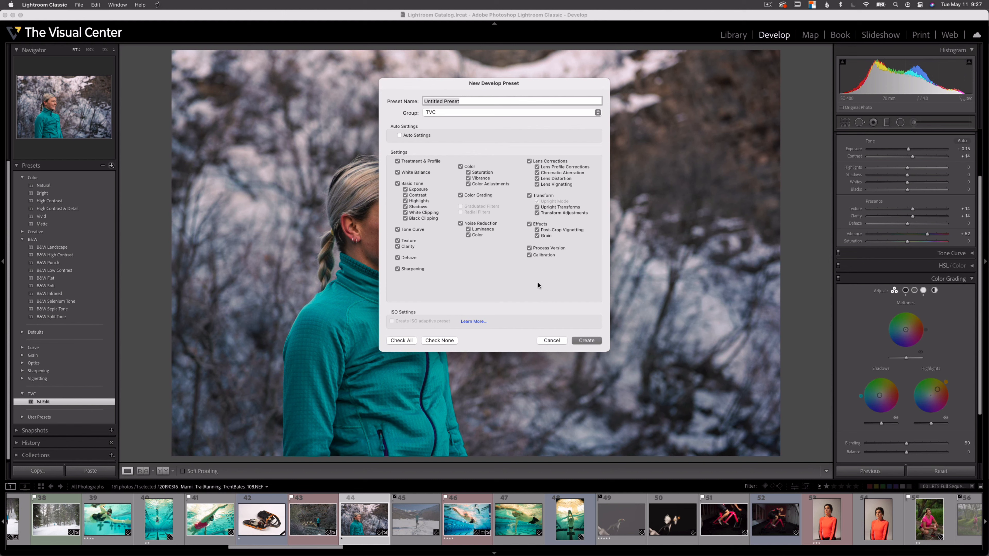
pyautogui.moveTo(486, 273)
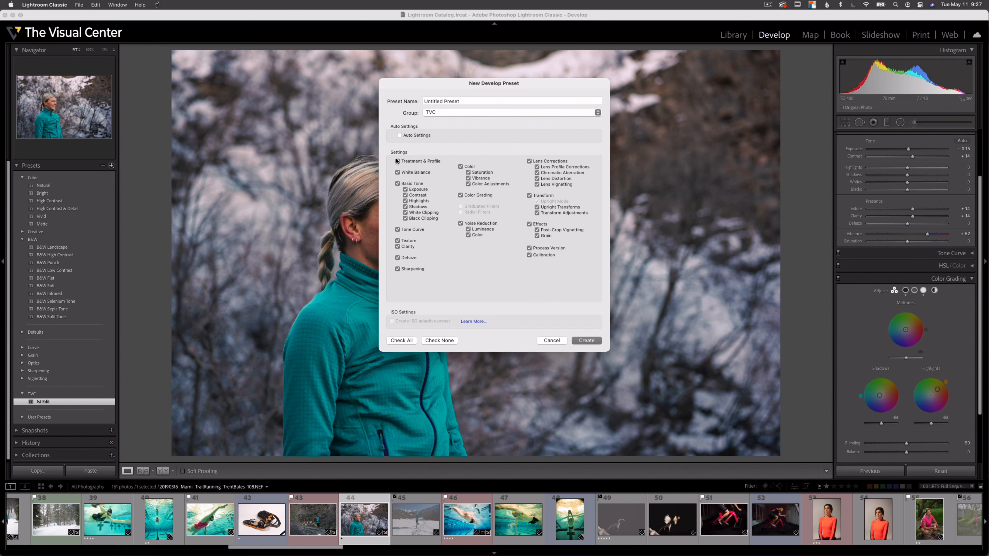
pyautogui.click(397, 160)
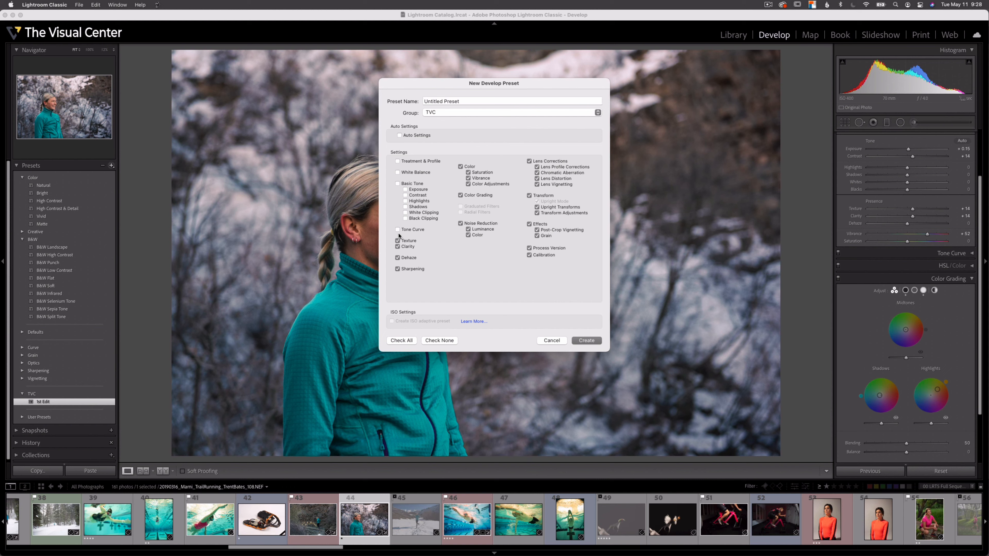
pyautogui.moveTo(402, 237)
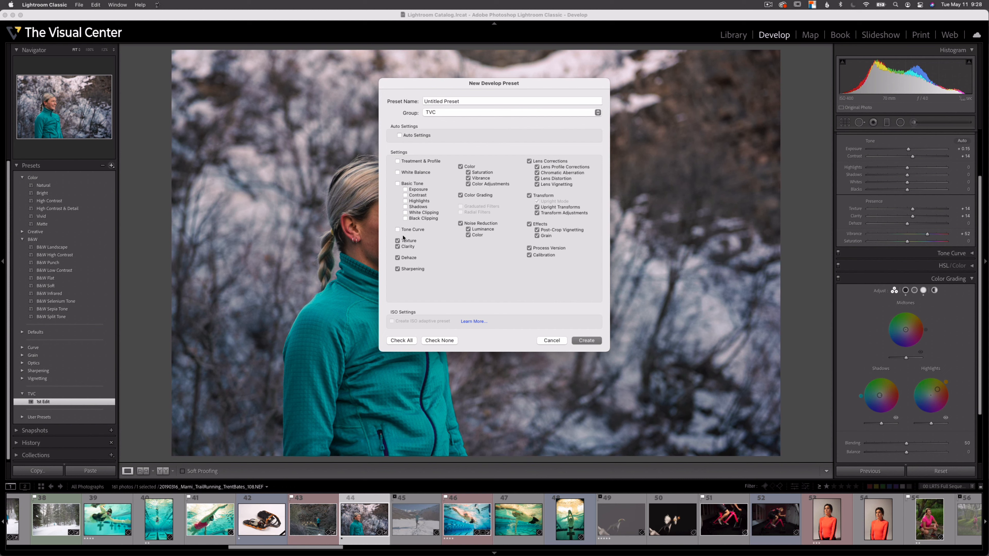
pyautogui.click(439, 340)
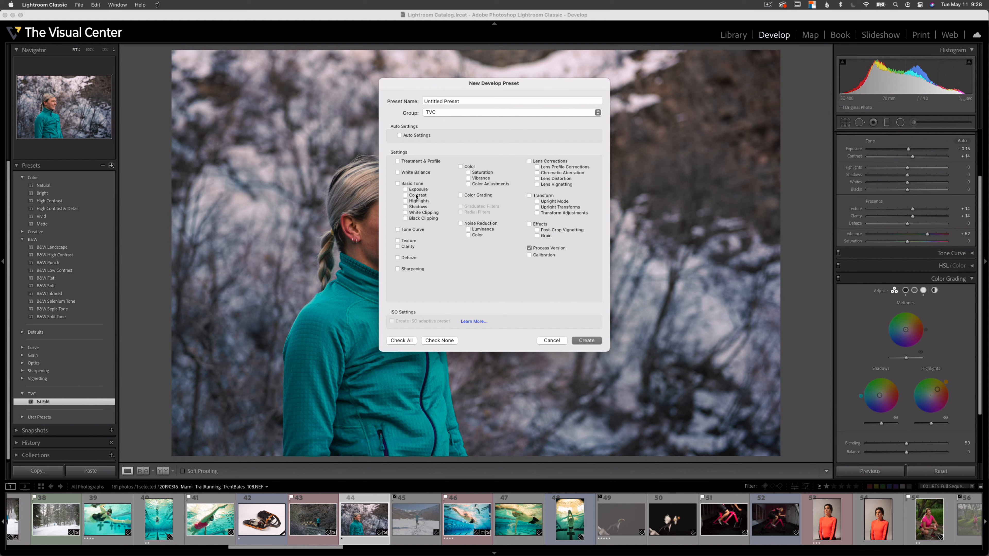
# - Tick Exposure and Contrast for the preset, then cancel the dialog
pyautogui.click(405, 190)
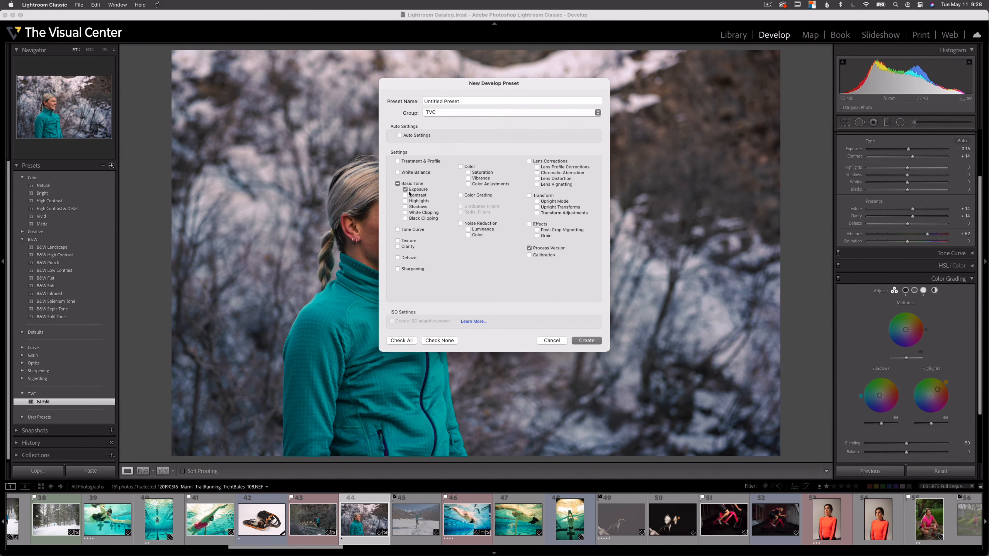
pyautogui.click(405, 195)
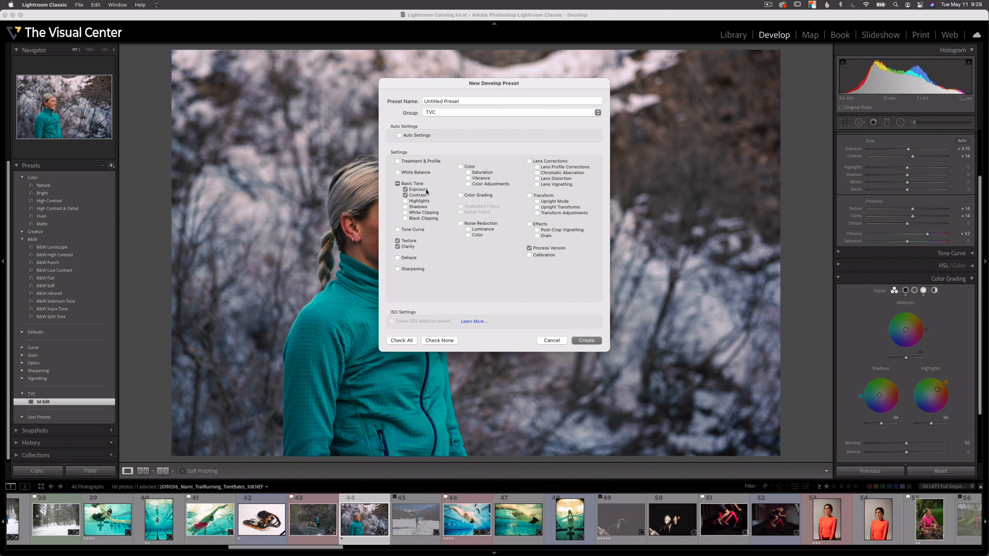
pyautogui.moveTo(419, 242)
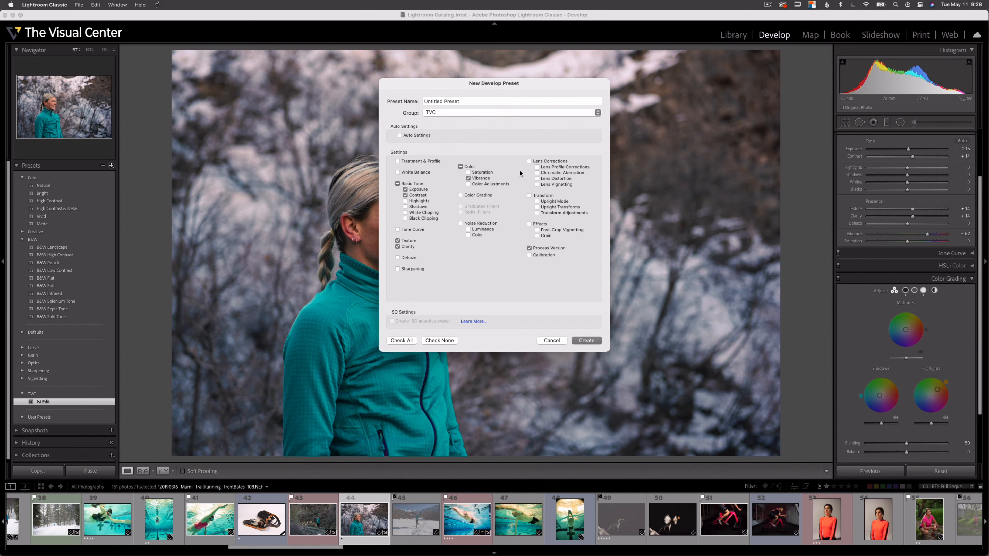
pyautogui.click(461, 195)
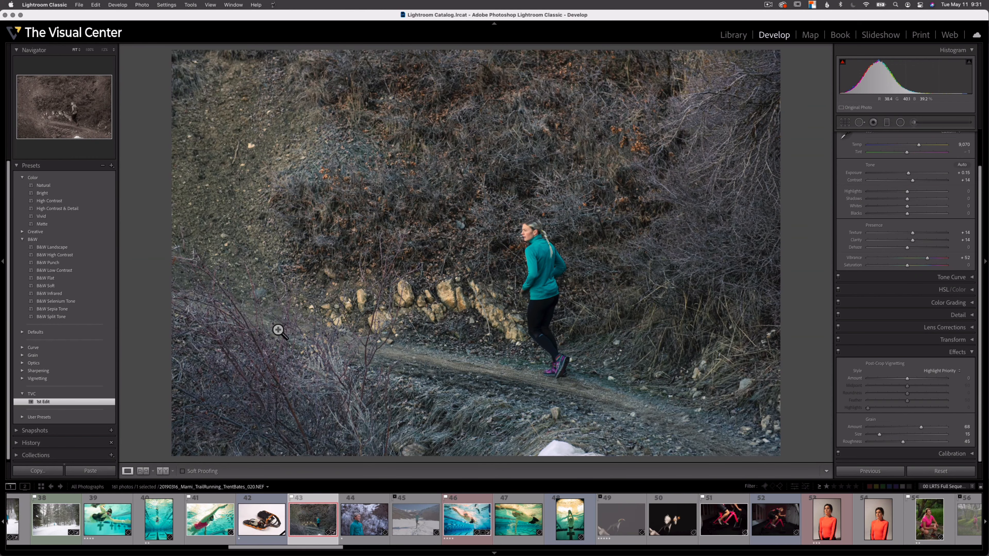
# - Zoom to 100% on the runner's face, zoom back to fit, then select the smiling woman's portrait
pyautogui.click(279, 332)
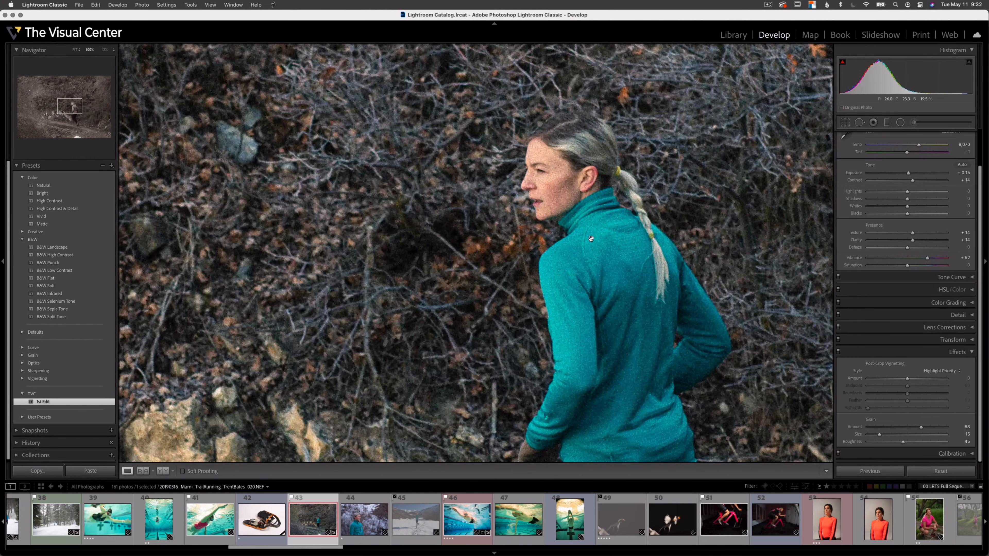
pyautogui.click(591, 238)
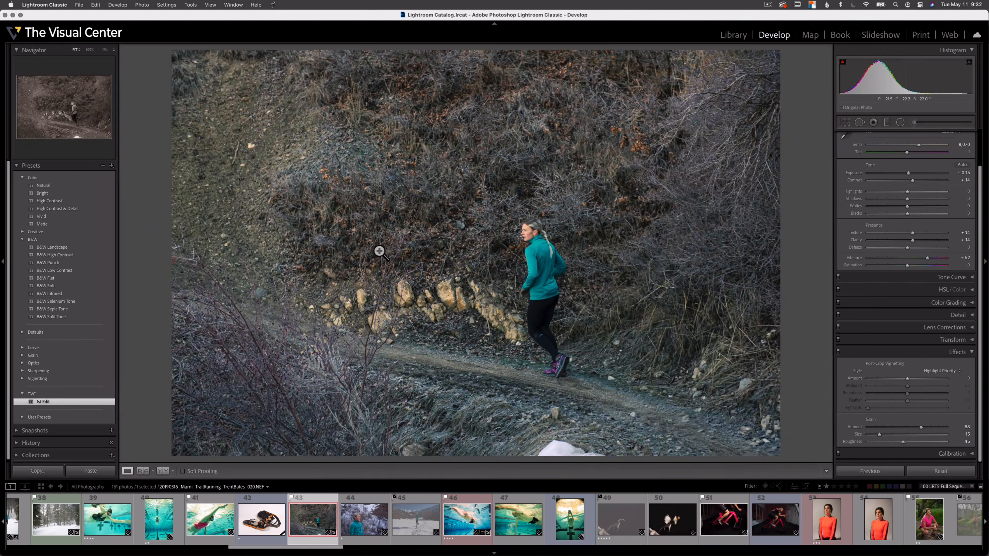
pyautogui.click(363, 518)
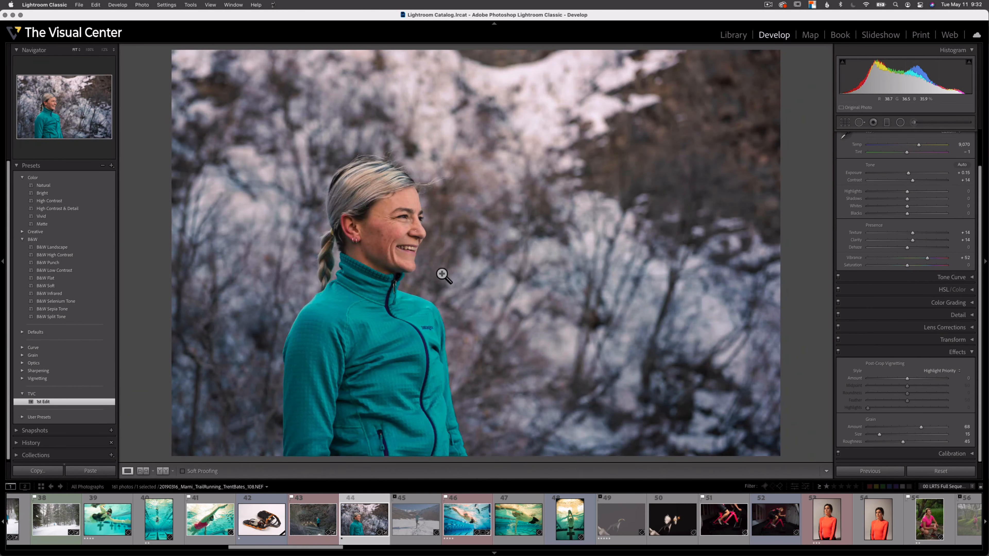
pyautogui.moveTo(551, 224)
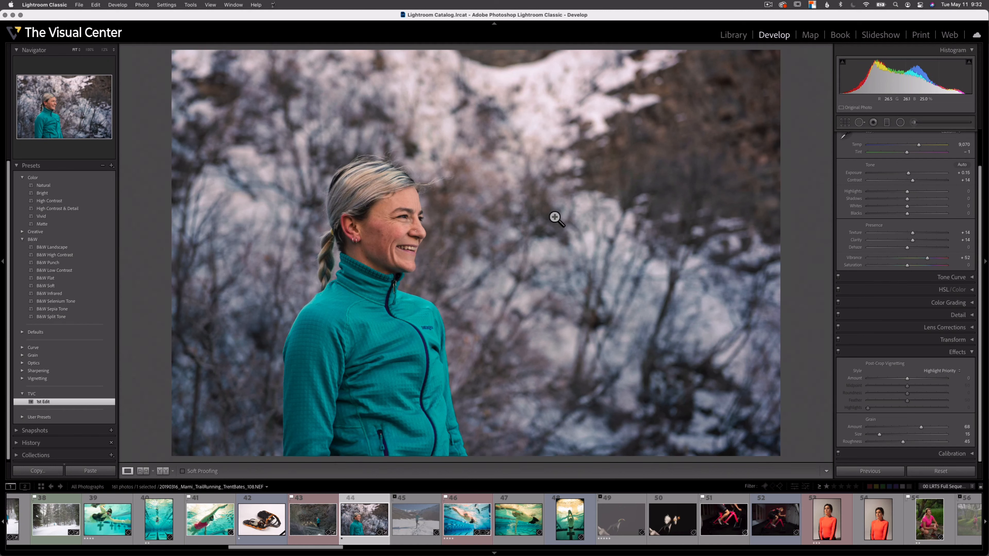
pyautogui.moveTo(506, 239)
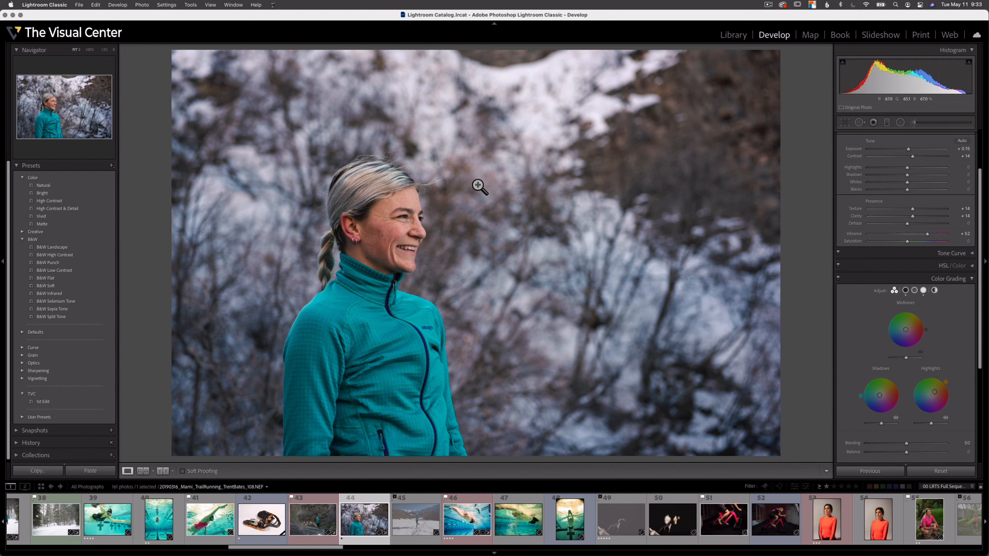
pyautogui.moveTo(506, 279)
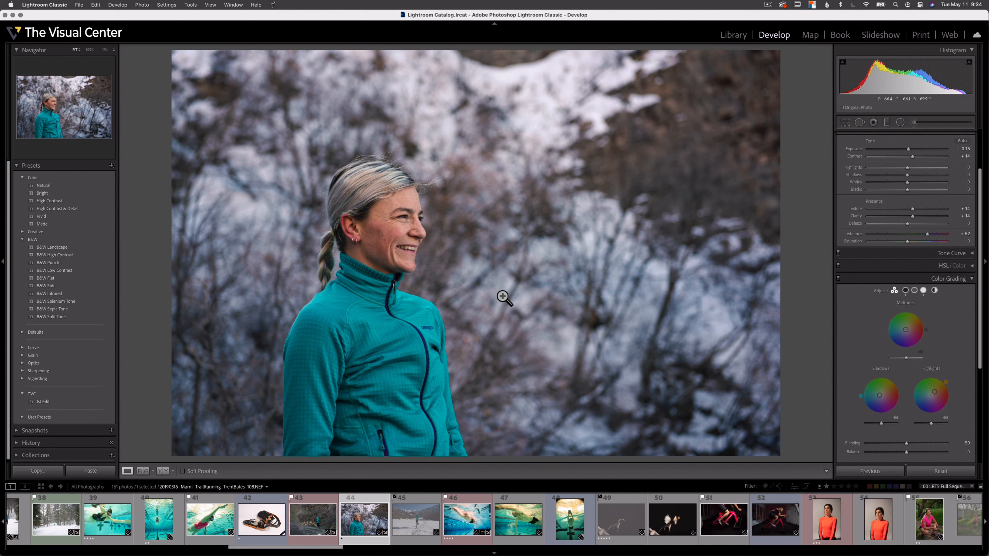
pyautogui.moveTo(461, 276)
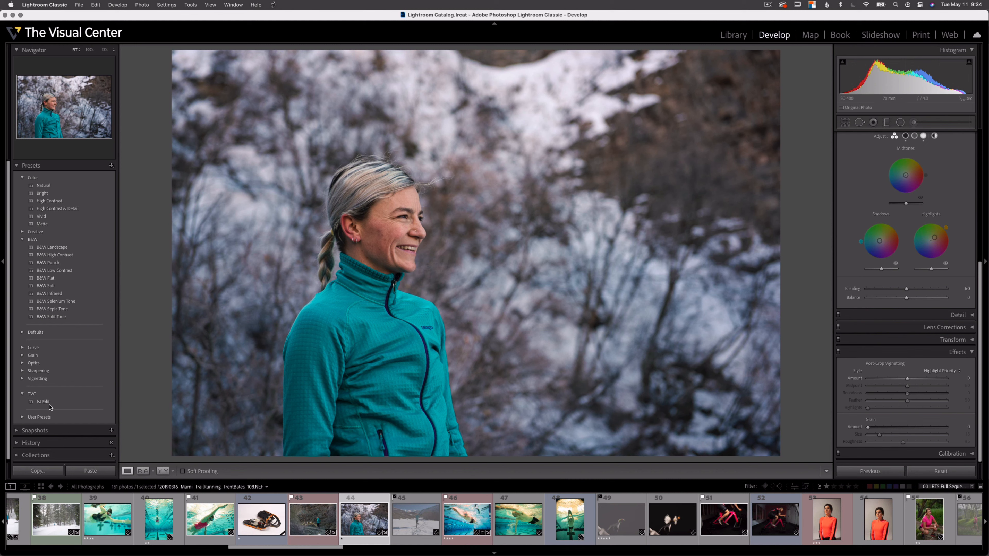
# - Update the 1st Edit preset with the portrait's current settings
pyautogui.rightClick(43, 402)
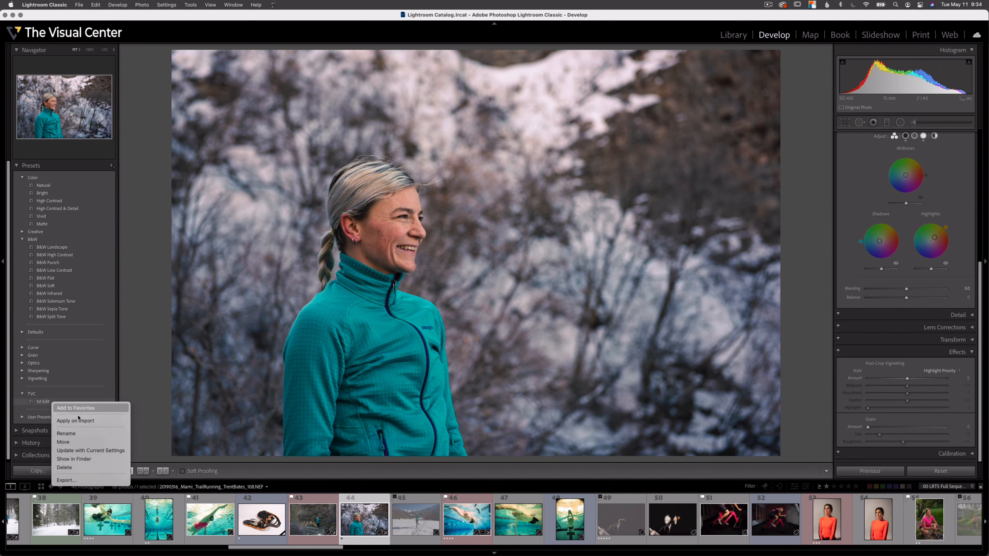
pyautogui.moveTo(90, 450)
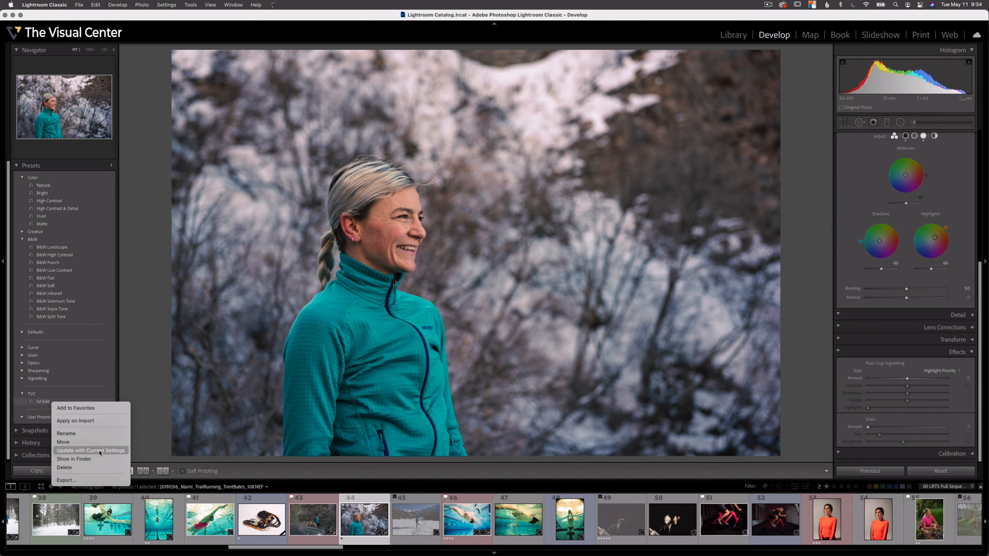
pyautogui.click(91, 450)
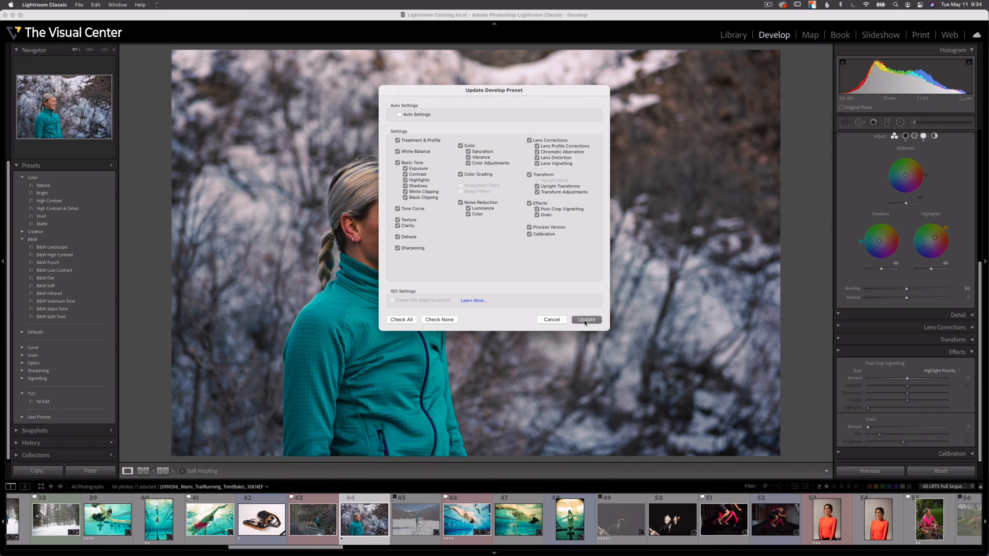
pyautogui.click(586, 320)
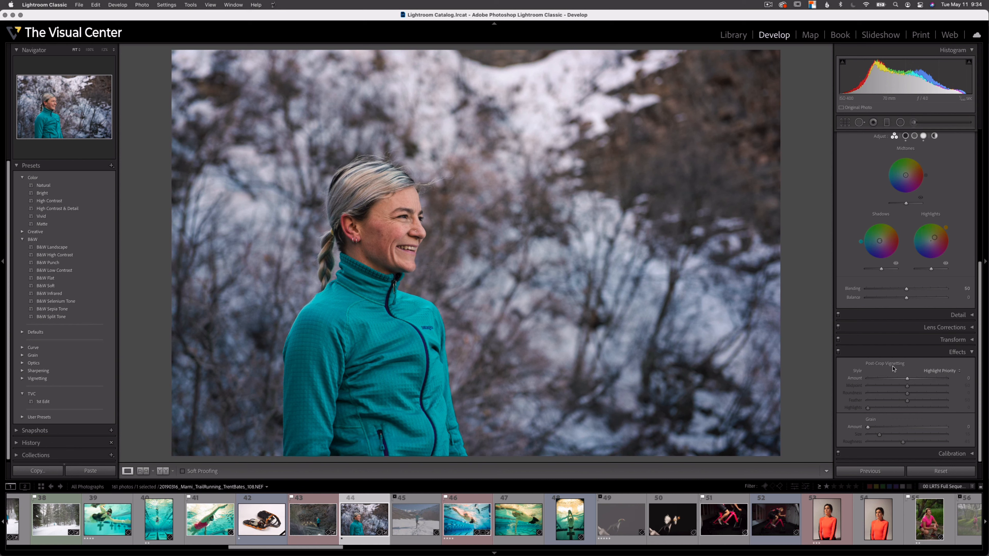
pyautogui.moveTo(649, 289)
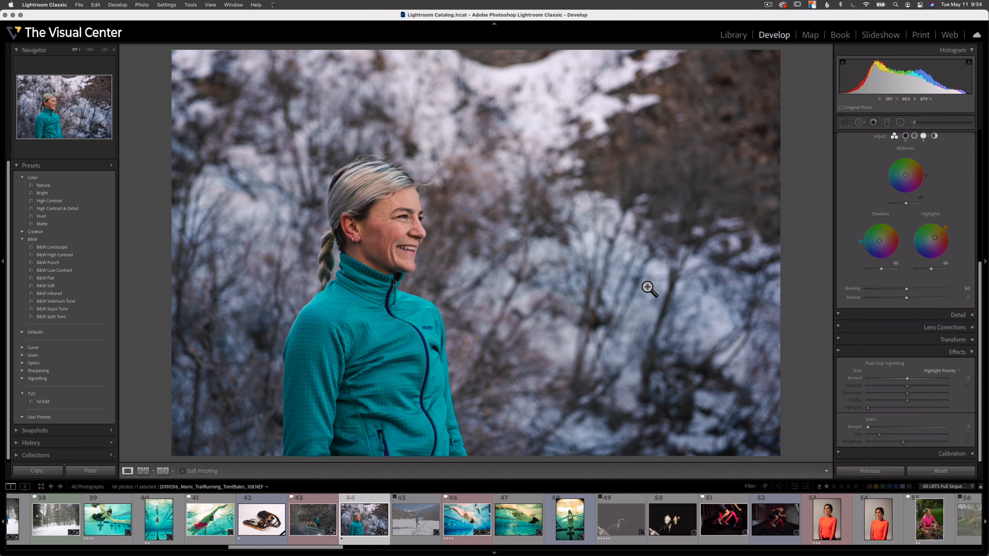
# - Switch to the trail-running photo and apply the 1st Edit preset to it
pyautogui.click(312, 519)
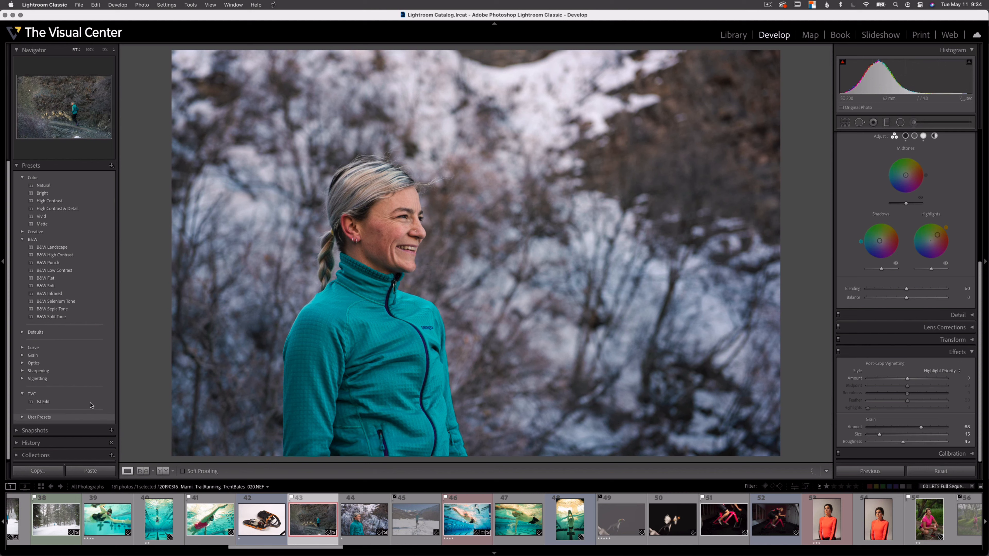
pyautogui.click(44, 401)
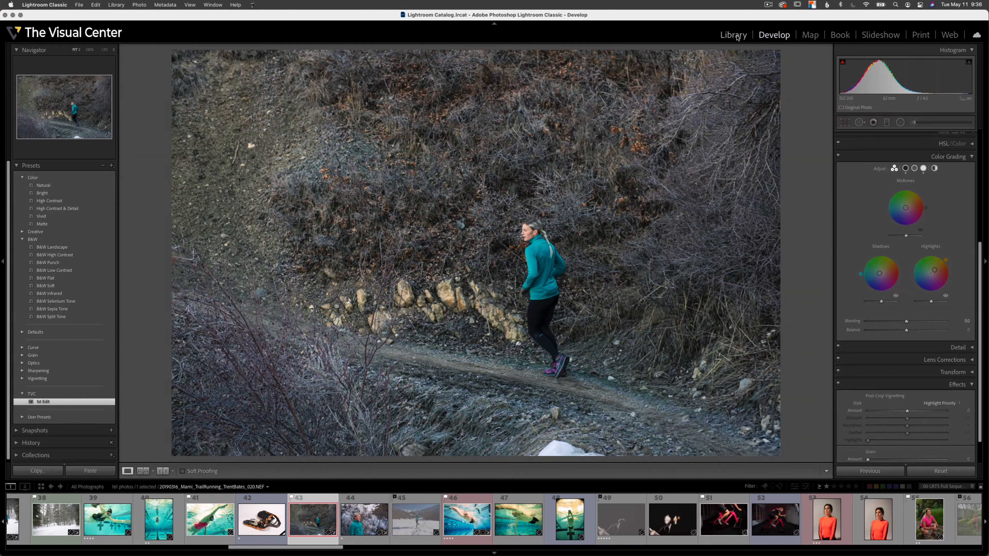
# - In Library's Import window, set Apply During Import develop settings to TVC > 1st Edit, then cancel
pyautogui.click(733, 34)
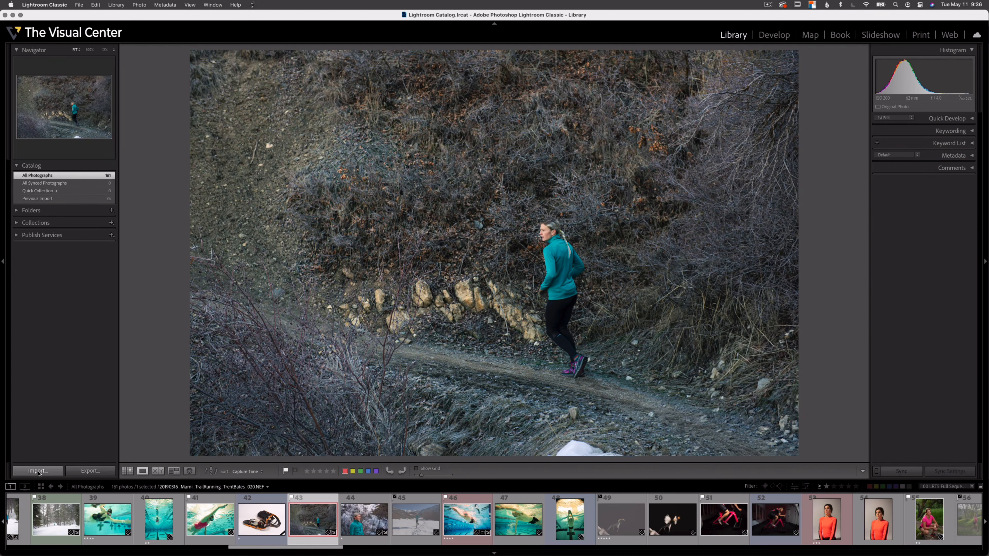
pyautogui.click(36, 470)
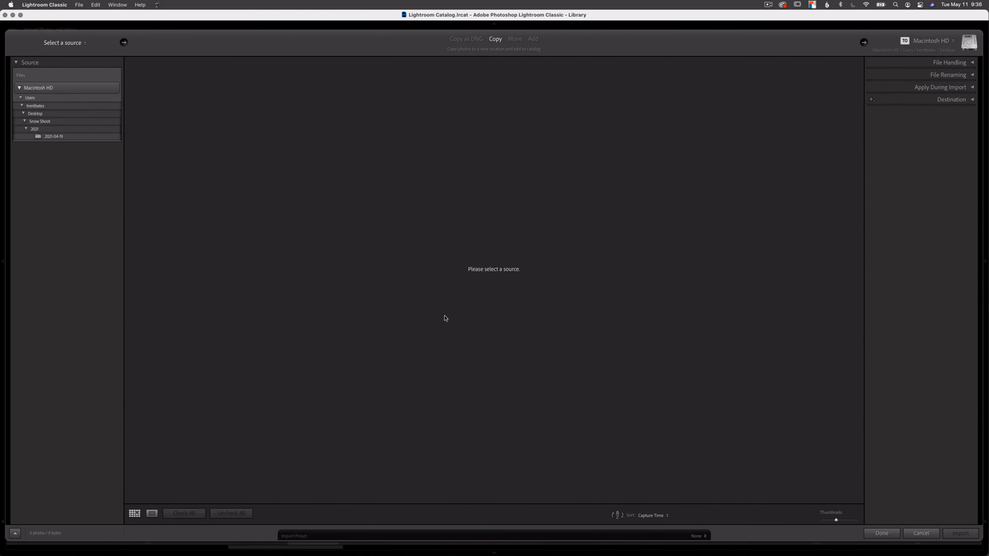
pyautogui.moveTo(775, 191)
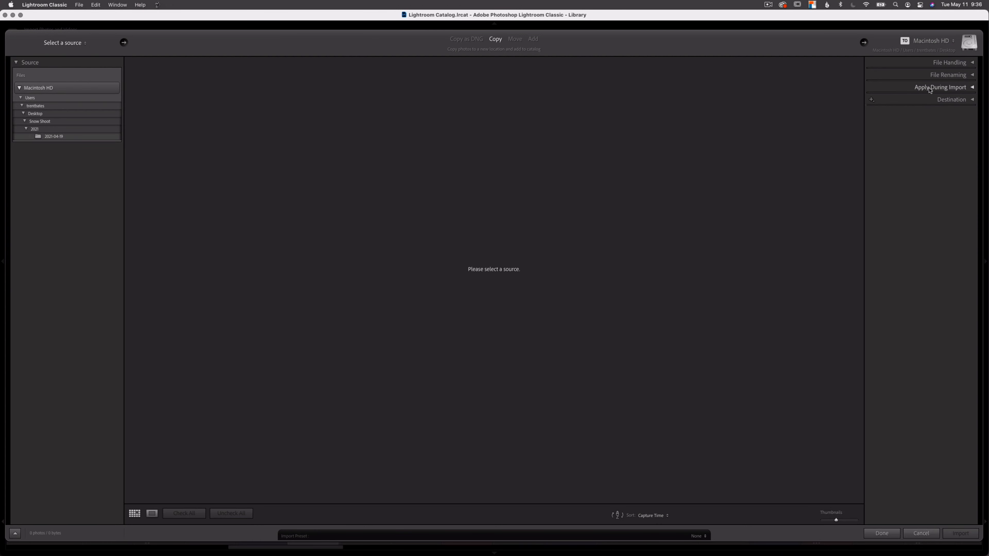
pyautogui.moveTo(972, 90)
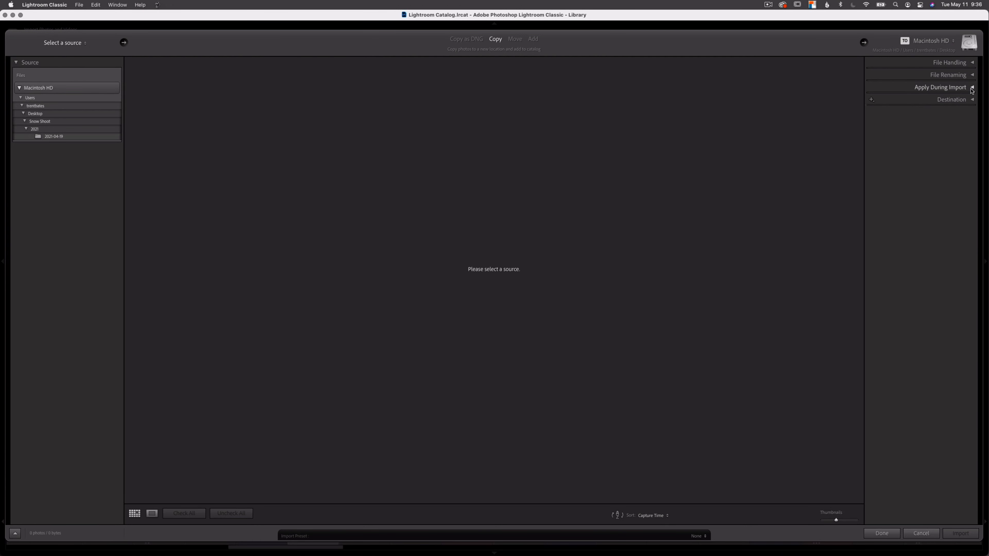
pyautogui.click(938, 87)
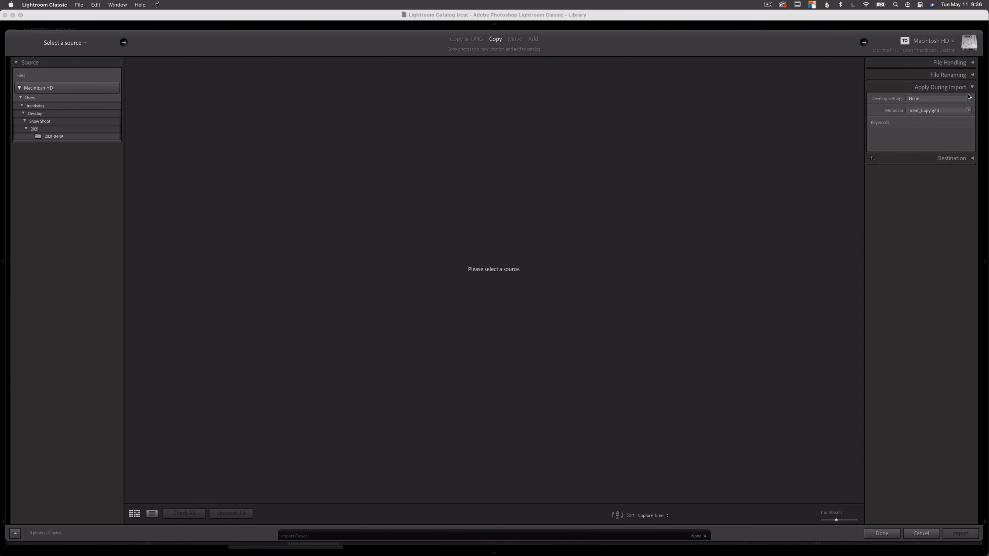
pyautogui.click(939, 97)
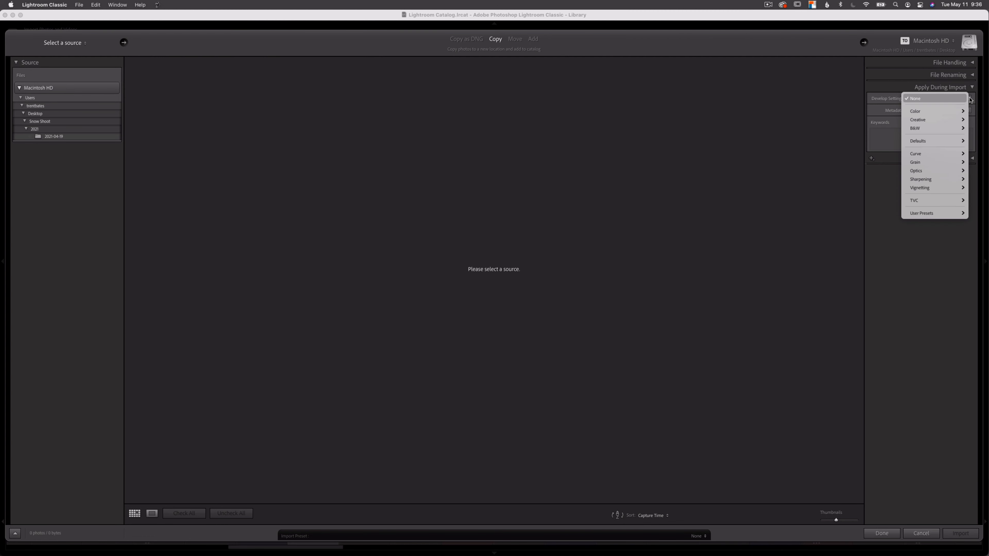
pyautogui.moveTo(933, 129)
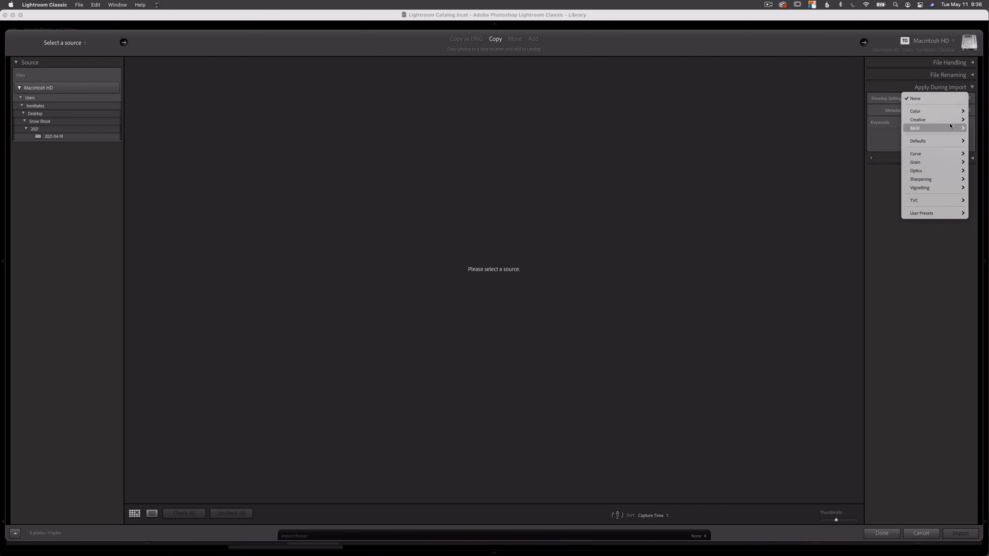
pyautogui.moveTo(933, 200)
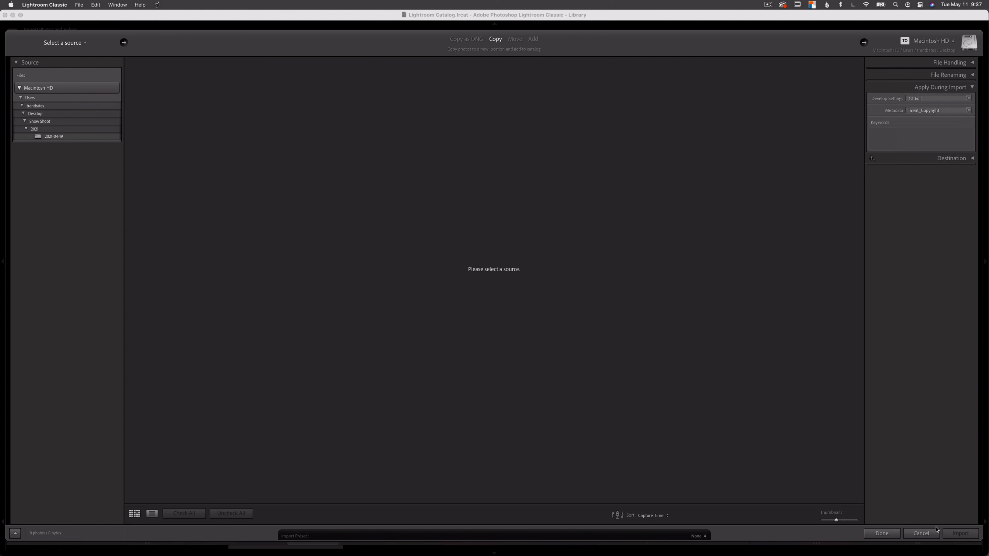
pyautogui.moveTo(919, 99)
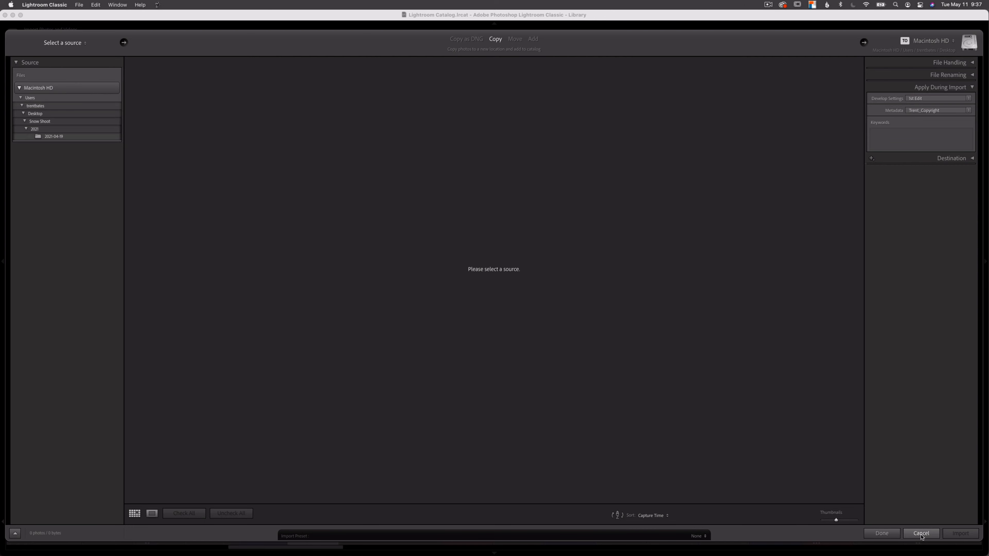
pyautogui.click(921, 533)
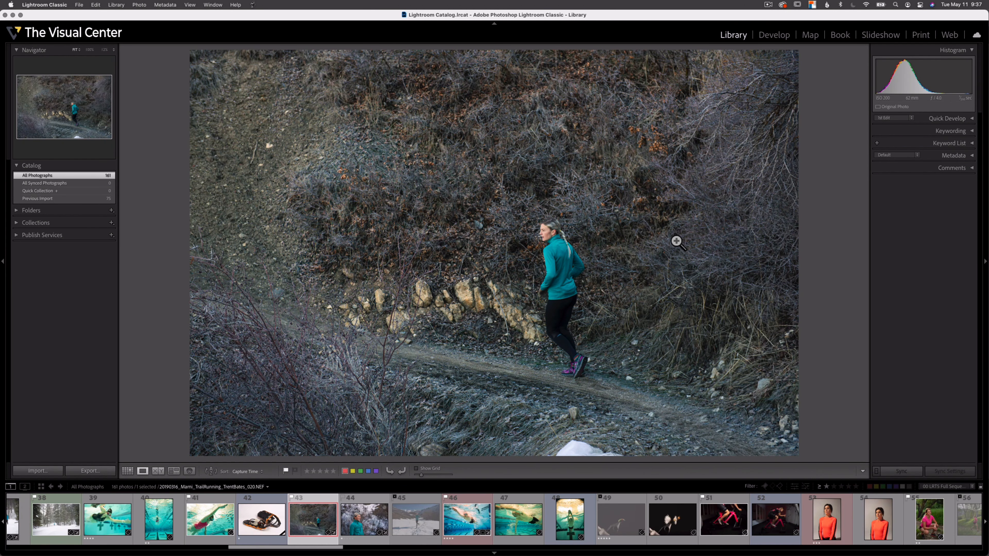
pyautogui.moveTo(693, 377)
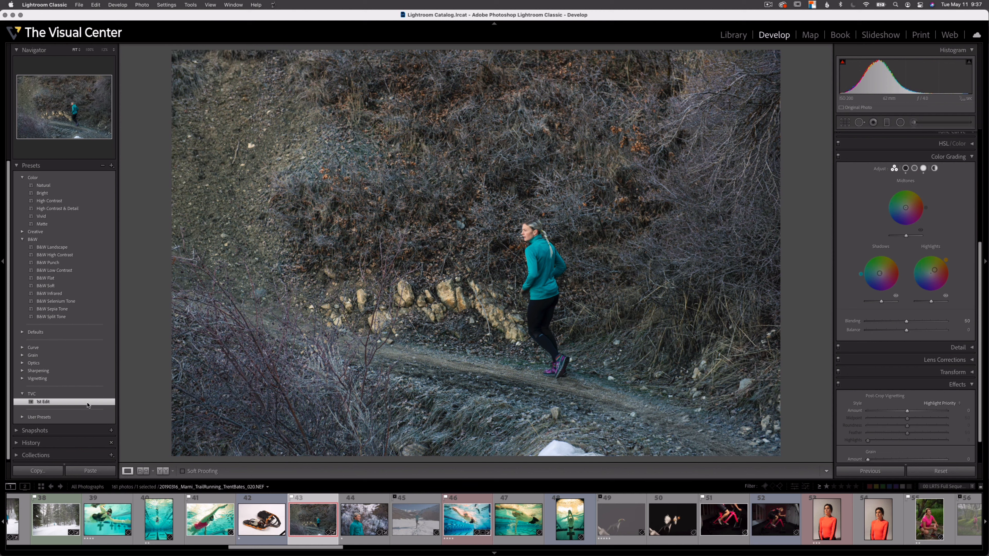
# - Export the 1st Edit preset to the Desktop as 1st Edit.xmp and locate it in Finder
pyautogui.rightClick(45, 402)
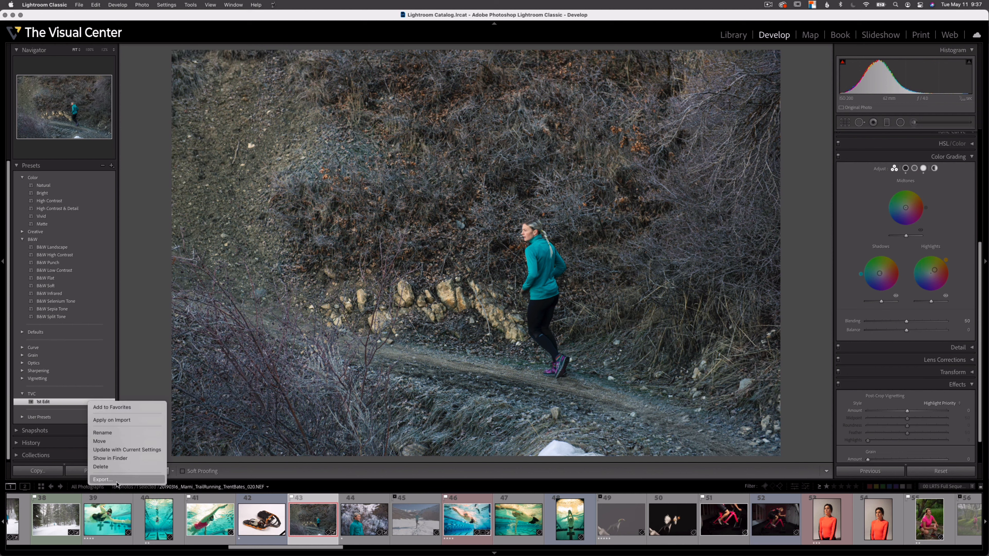
pyautogui.click(101, 479)
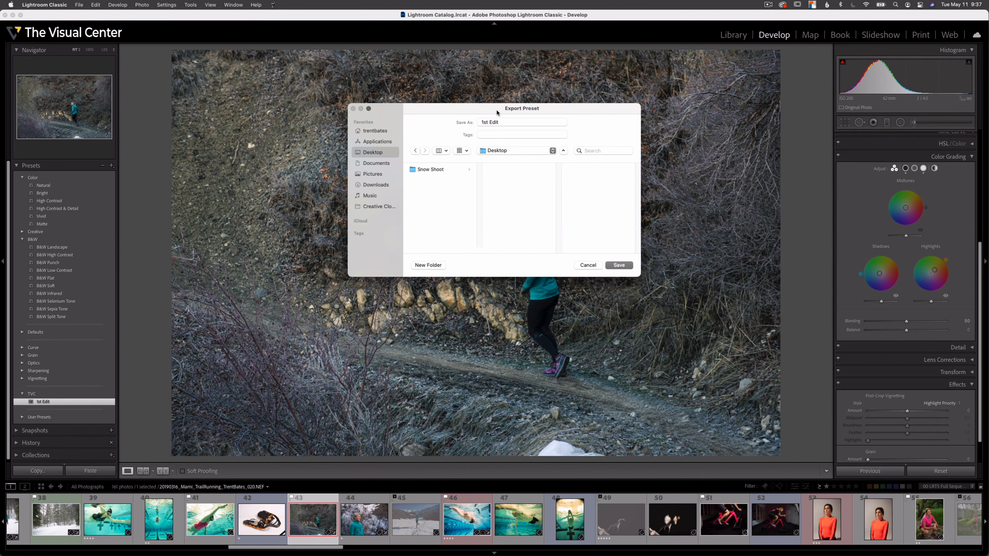
pyautogui.click(618, 265)
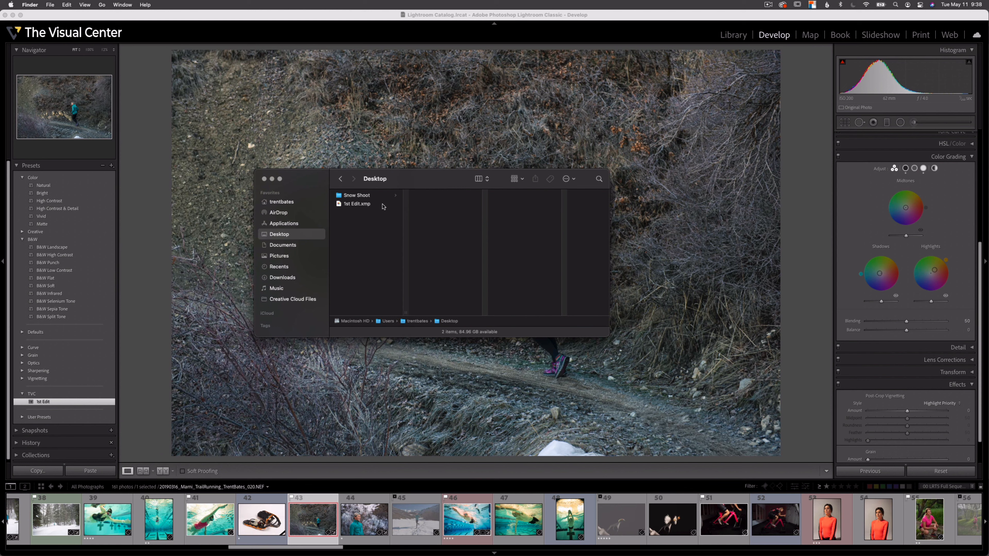
pyautogui.moveTo(372, 216)
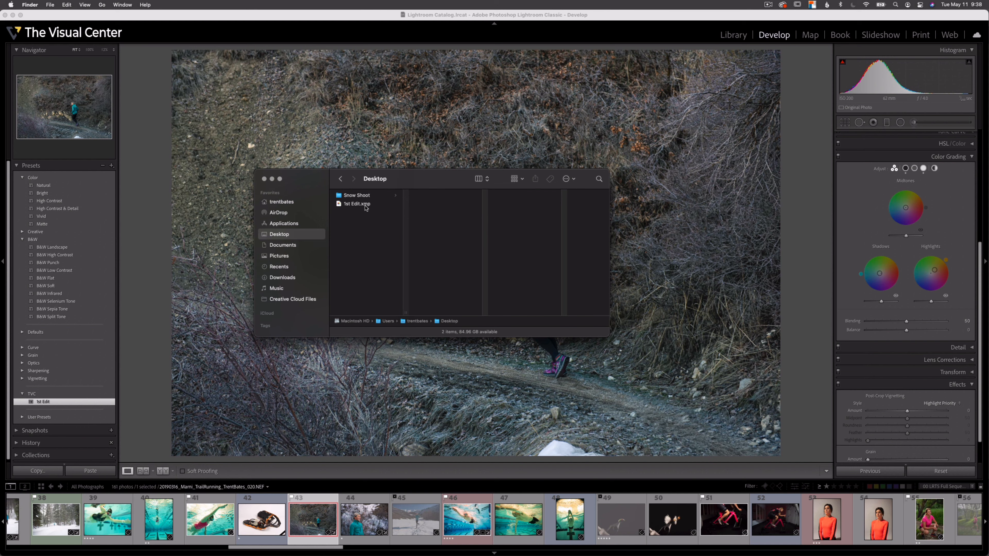
pyautogui.click(264, 180)
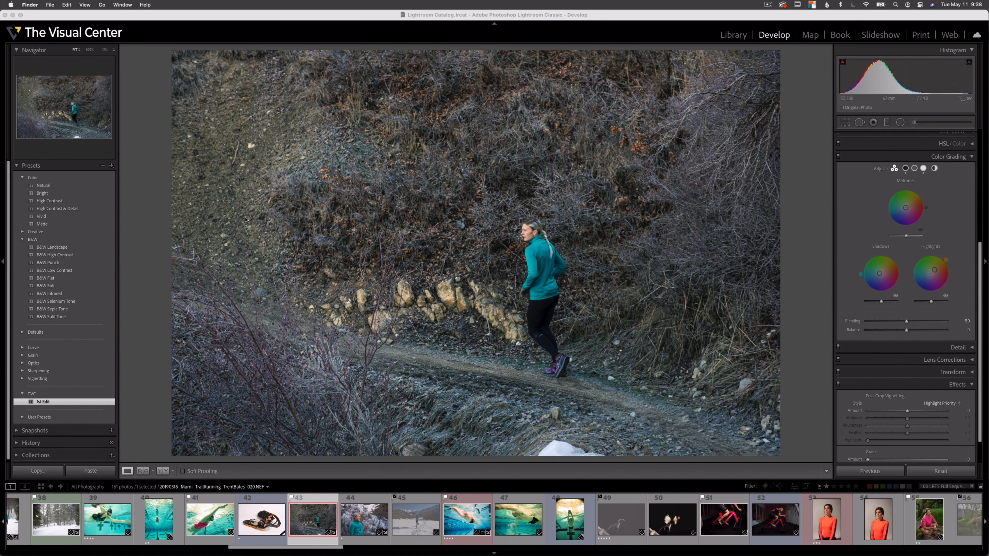
pyautogui.moveTo(191, 213)
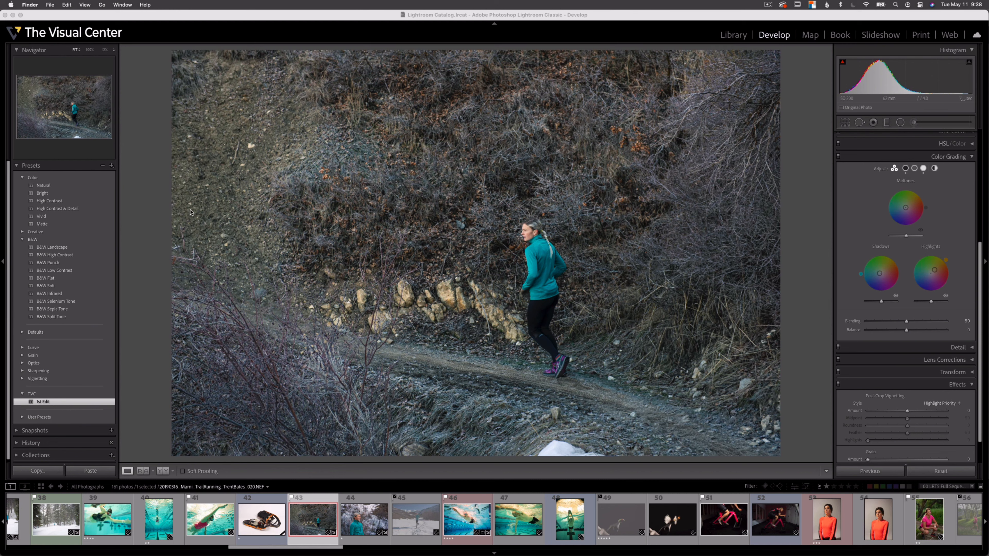
pyautogui.moveTo(113, 169)
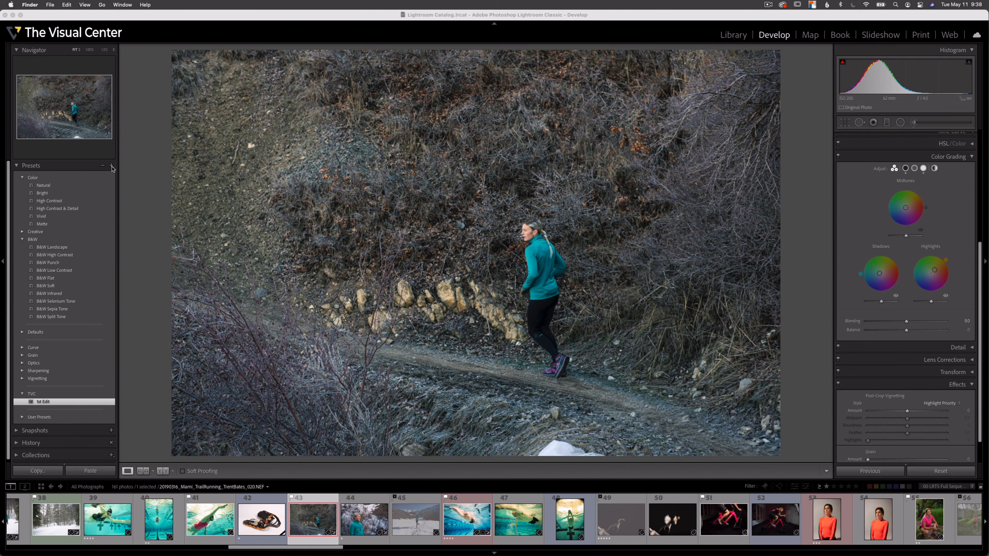
# - Start Import Presets from the Presets panel and browse to the Desktop where 1st Edit.xmp is listed
pyautogui.click(112, 166)
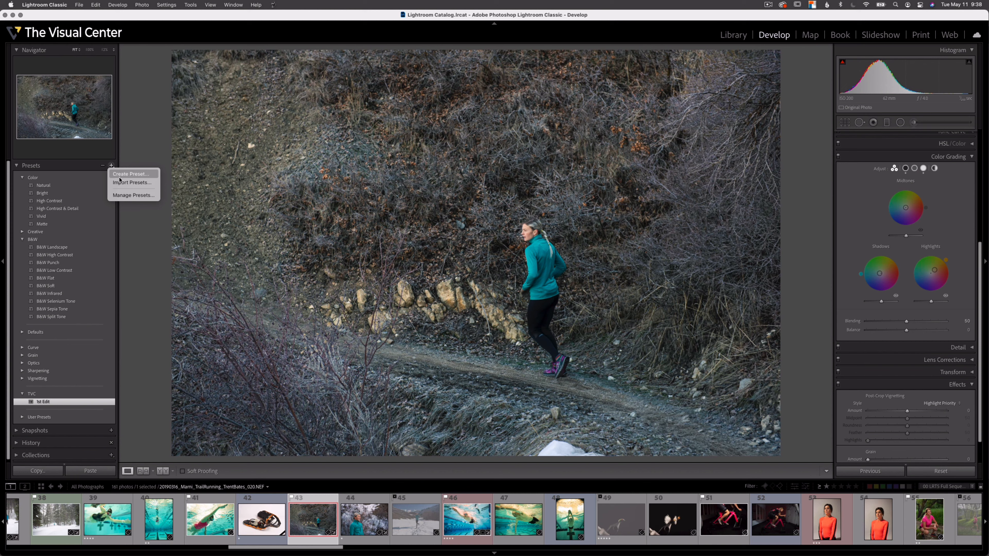
pyautogui.click(132, 183)
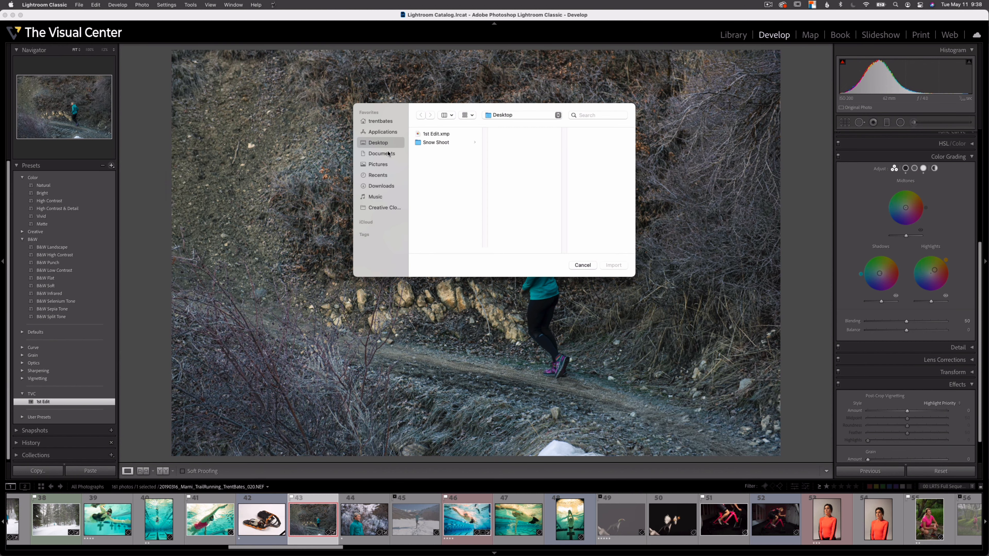
pyautogui.click(436, 134)
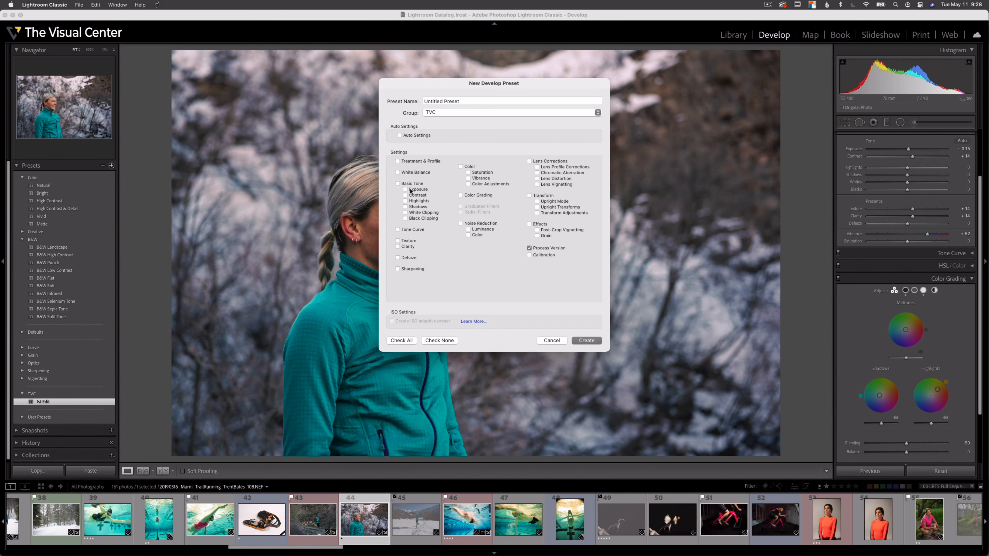
pyautogui.click(404, 190)
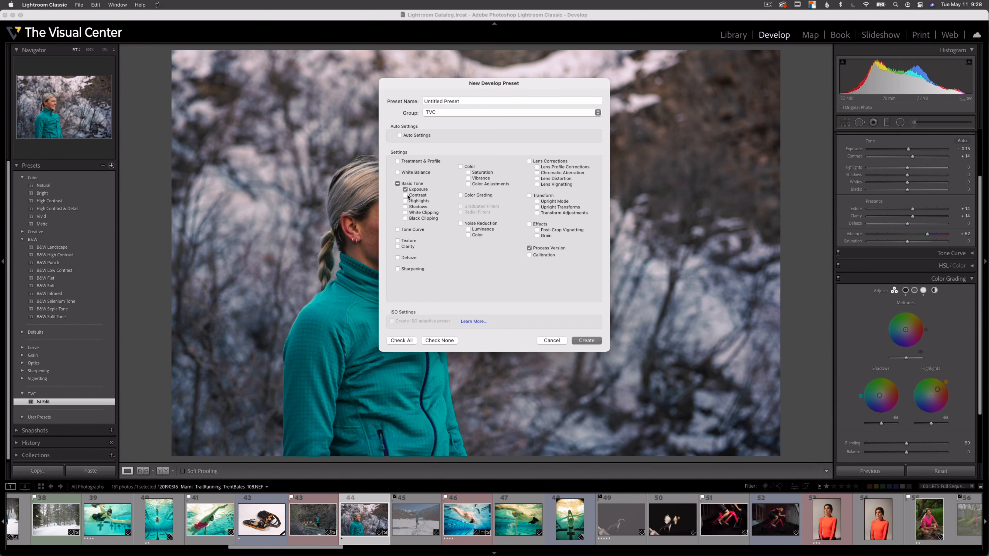
pyautogui.click(405, 195)
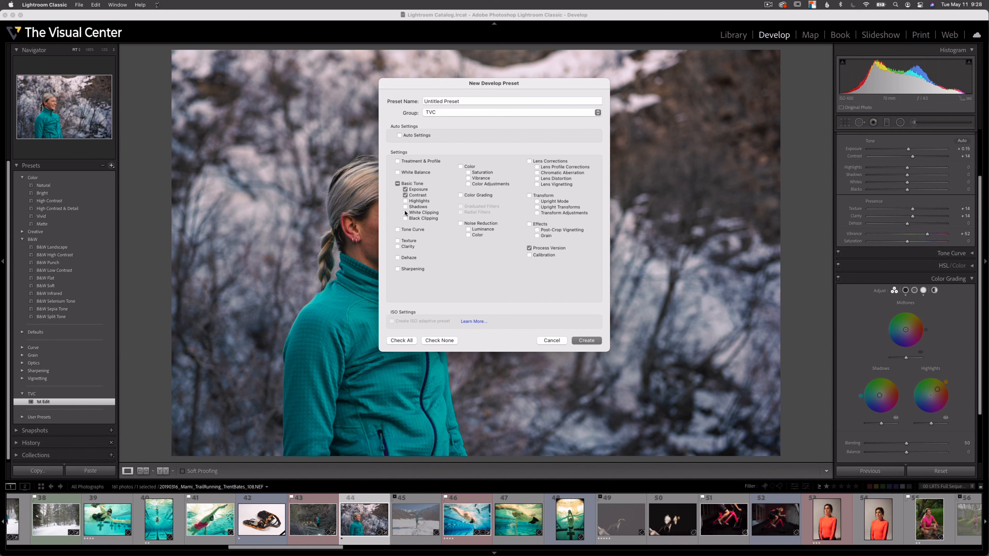
pyautogui.click(397, 240)
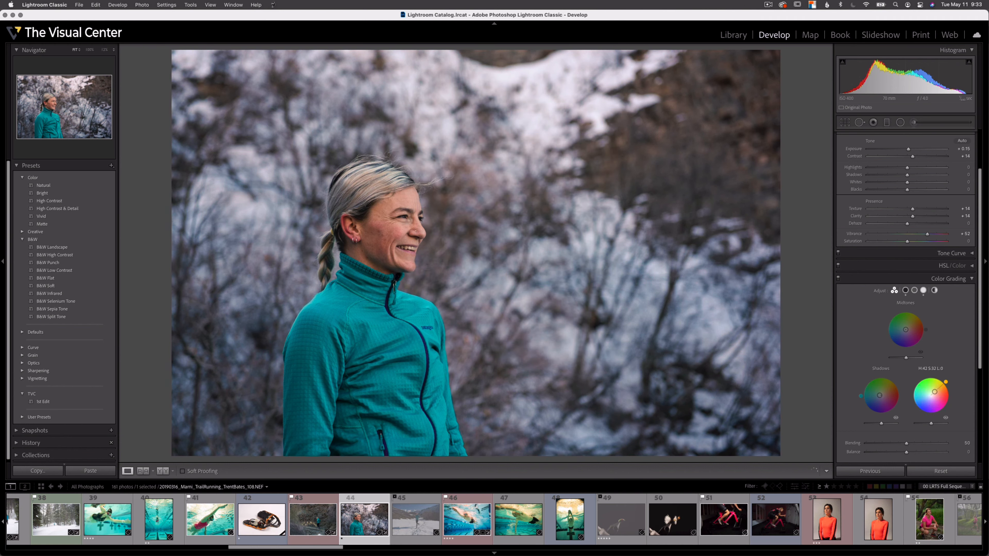
pyautogui.rightClick(43, 402)
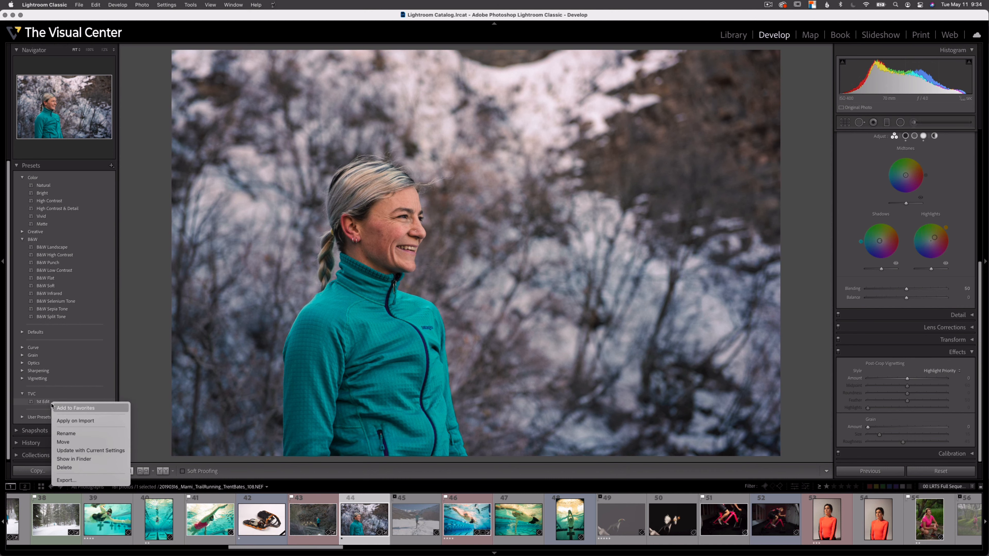
pyautogui.moveTo(98, 453)
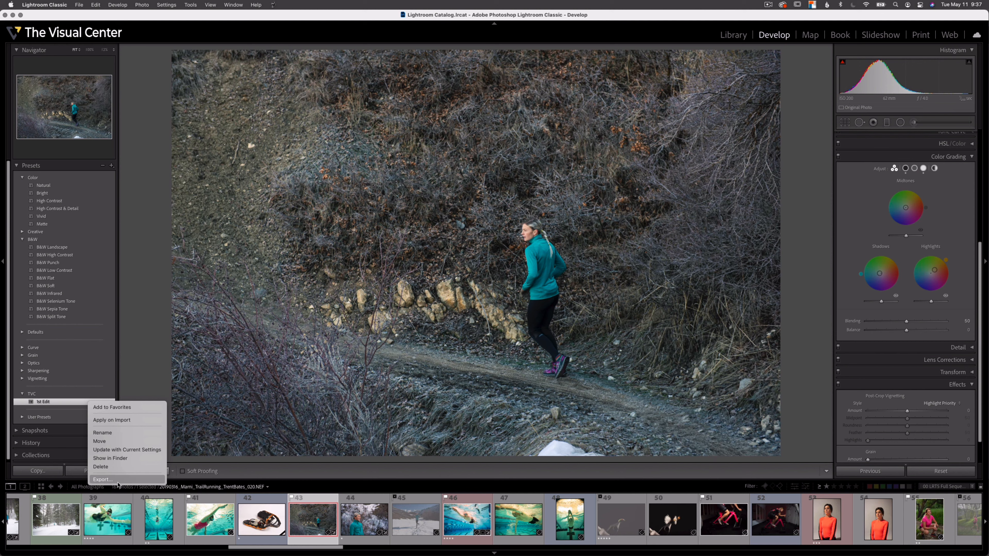
pyautogui.click(112, 166)
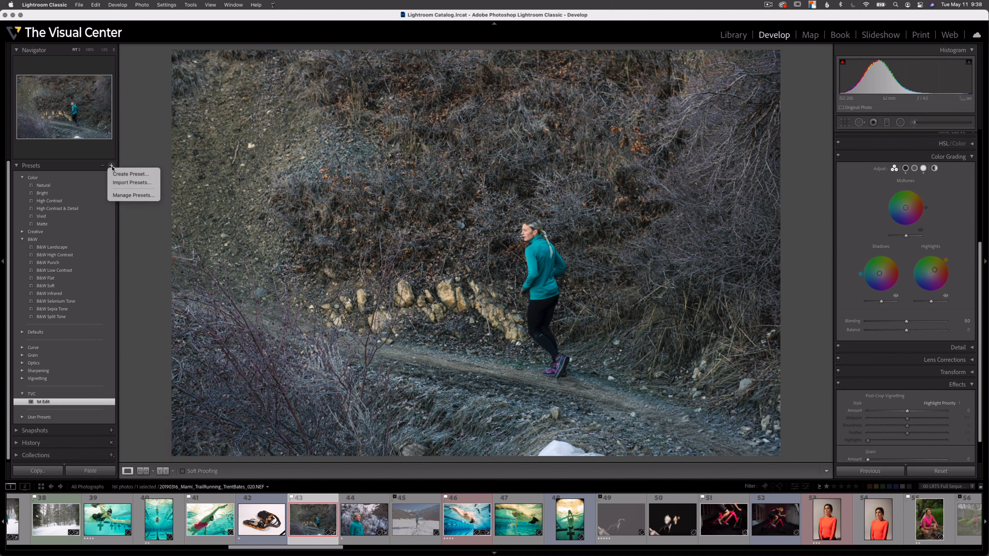
pyautogui.moveTo(132, 183)
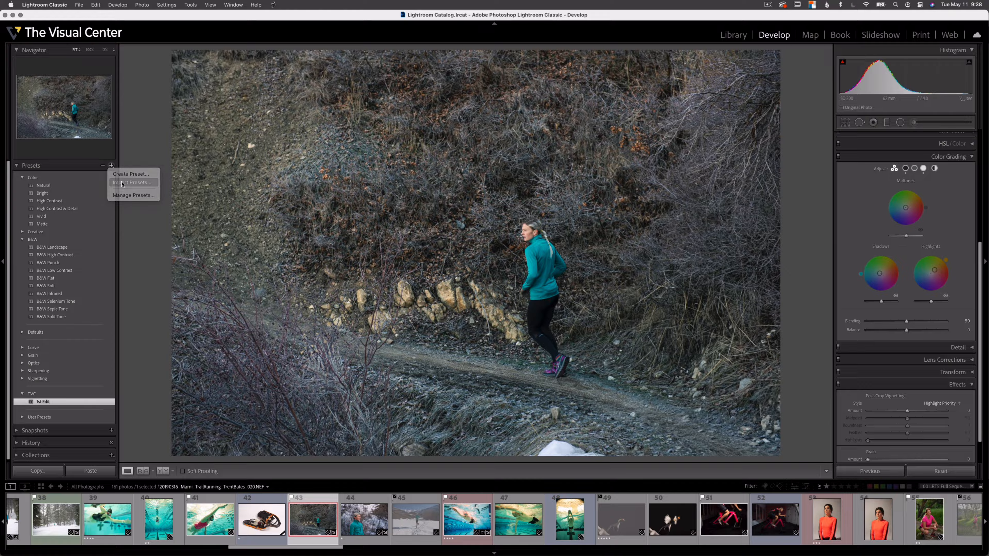